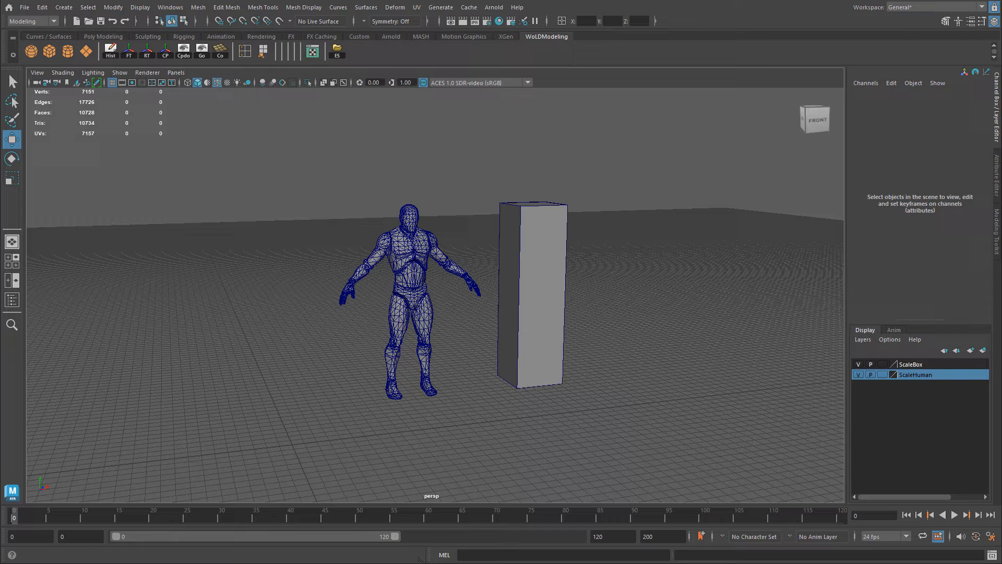
- Launch Unreal Engine 5.0.3 from the Epic Games Launcher library
{"action": "left_click", "coordinate": [534, 294]}
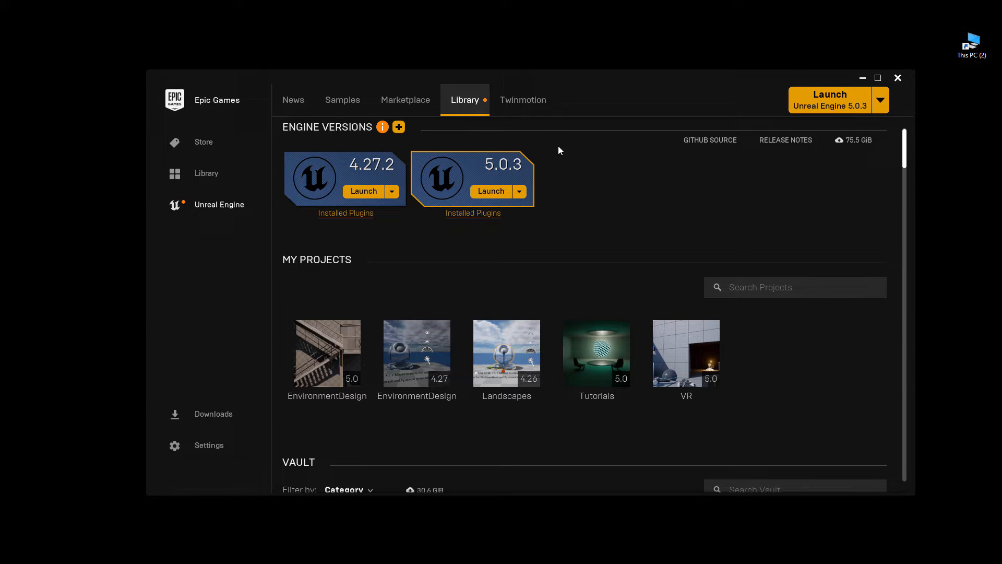
{"action": "mouse_move", "coordinate": [629, 208]}
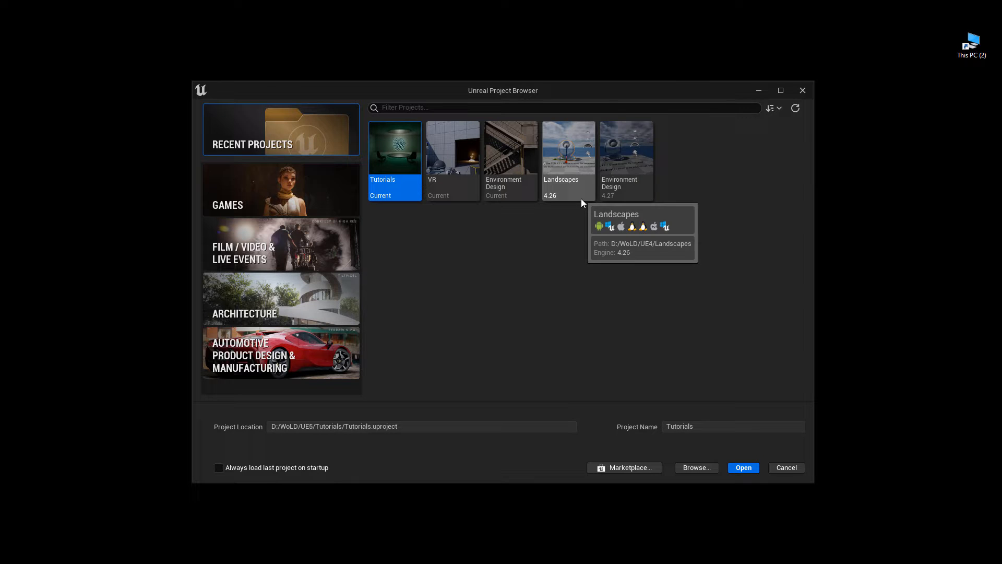
{"action": "mouse_move", "coordinate": [538, 264]}
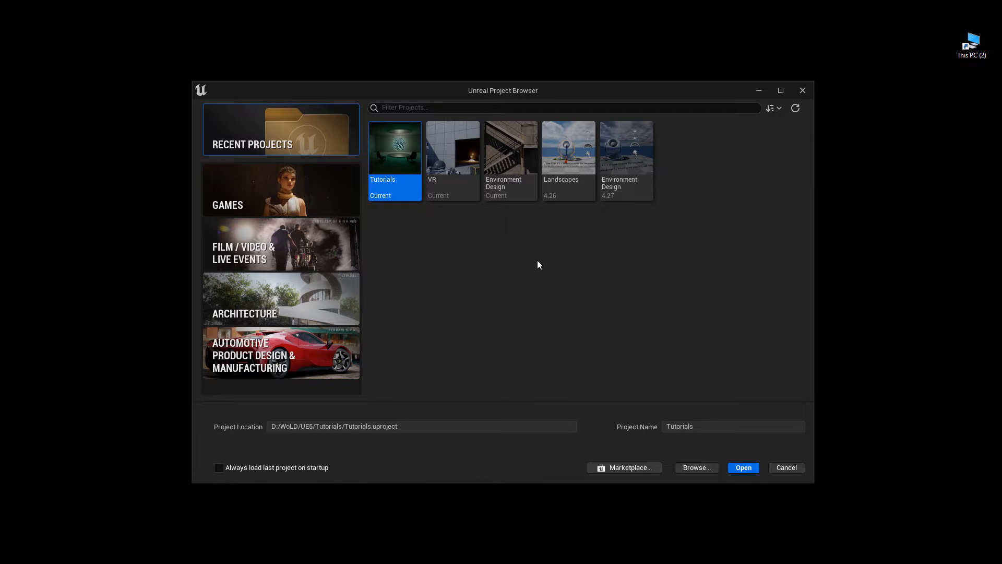
- Choose the Games > Third Person template, turn off Starter Content, and name the project ProjectTest
{"action": "left_click", "coordinate": [280, 190]}
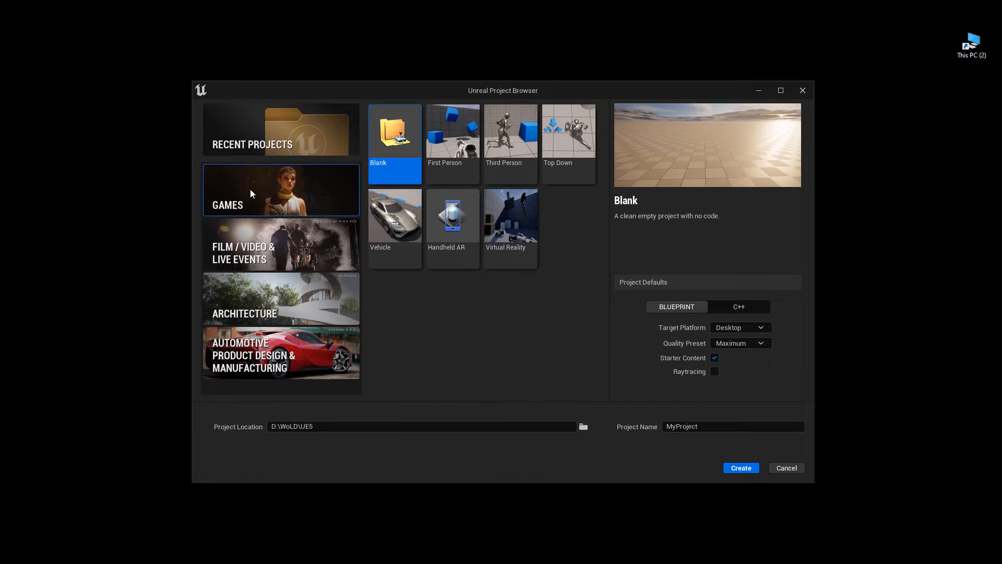
{"action": "left_click", "coordinate": [510, 128]}
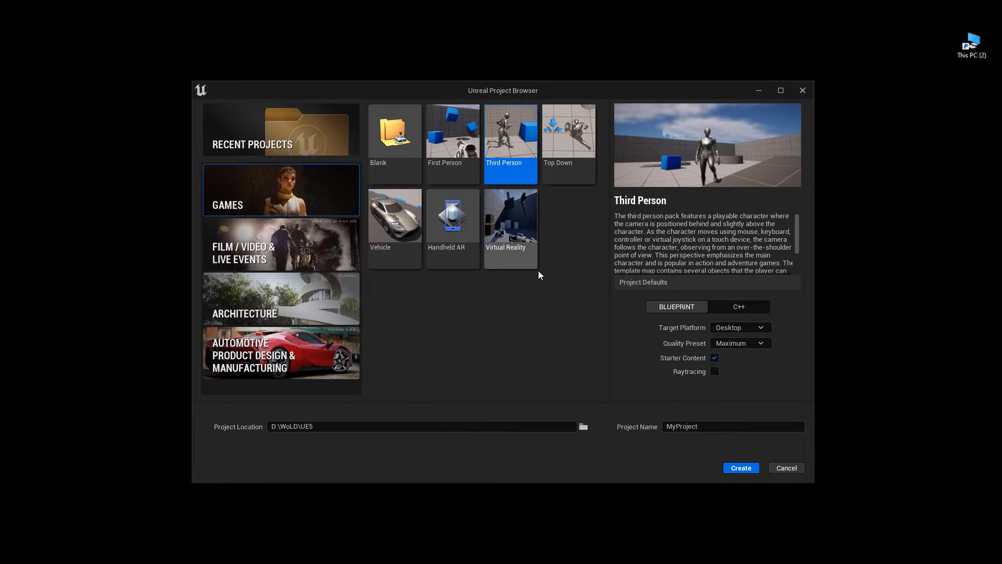
{"action": "mouse_move", "coordinate": [563, 268]}
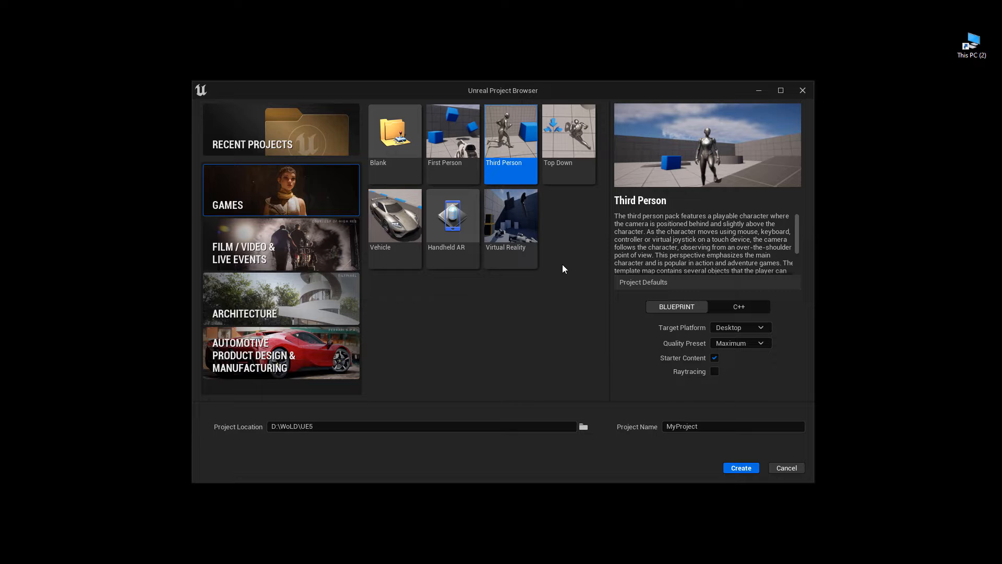
{"action": "mouse_move", "coordinate": [678, 312]}
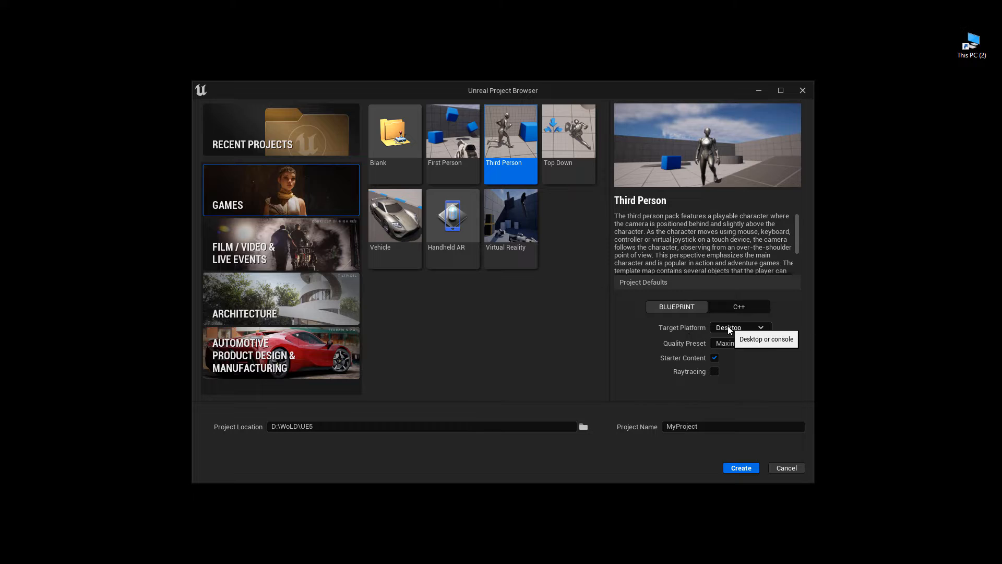
{"action": "mouse_move", "coordinate": [671, 382]}
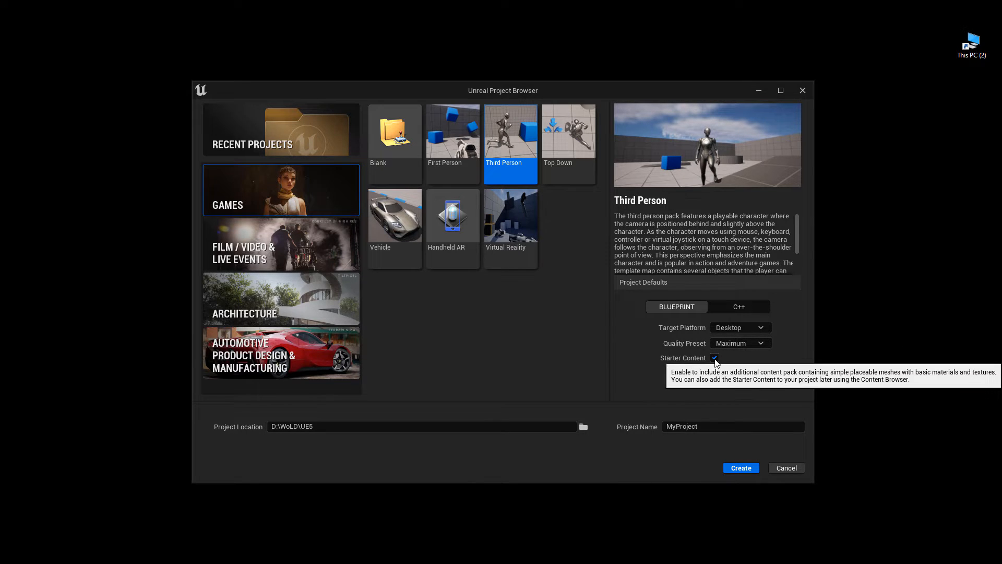
{"action": "left_click", "coordinate": [714, 358]}
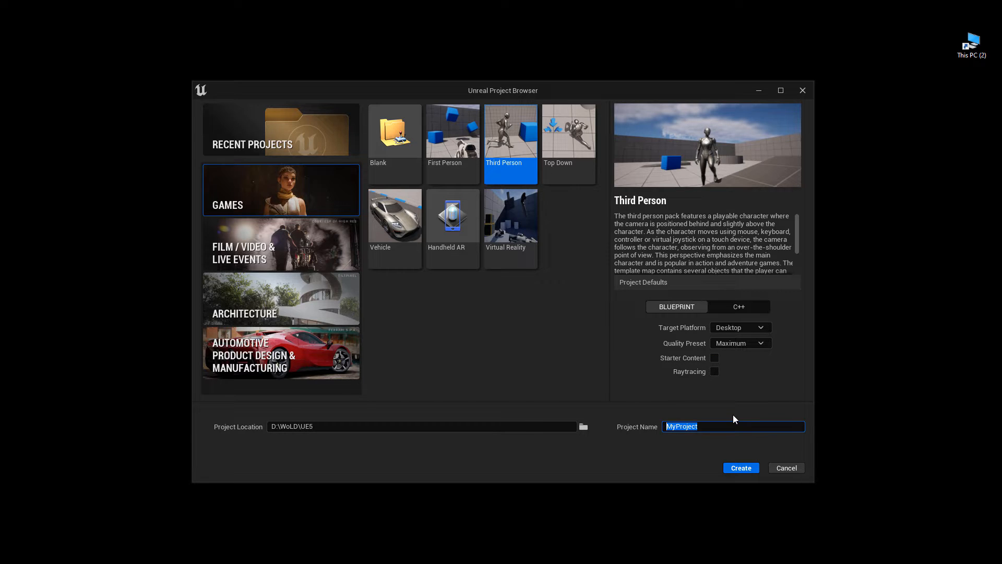
{"action": "type", "text": "ProjectMan"}
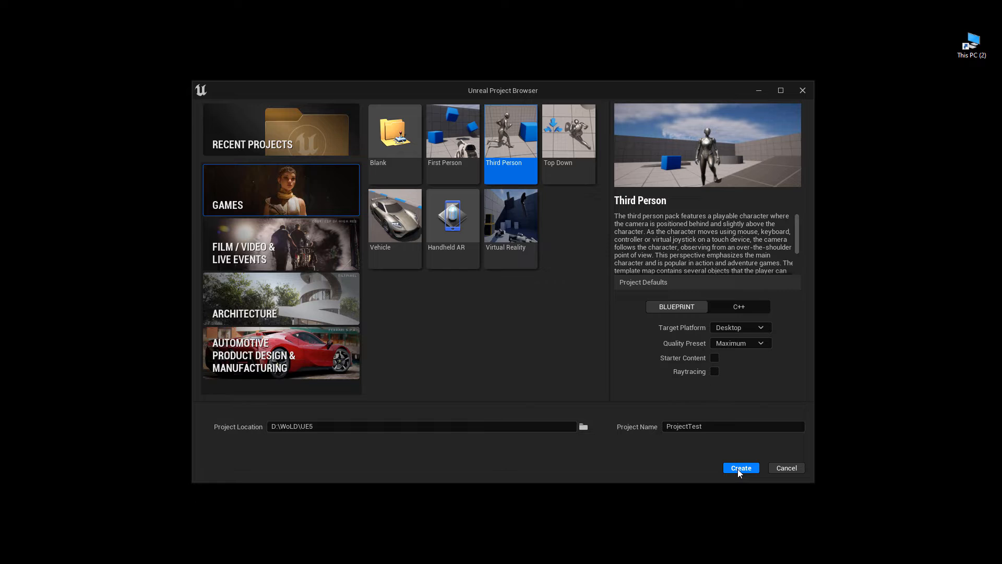
- Create the ProjectTest project so the editor opens ThirdPersonMap
{"action": "left_click", "coordinate": [740, 468]}
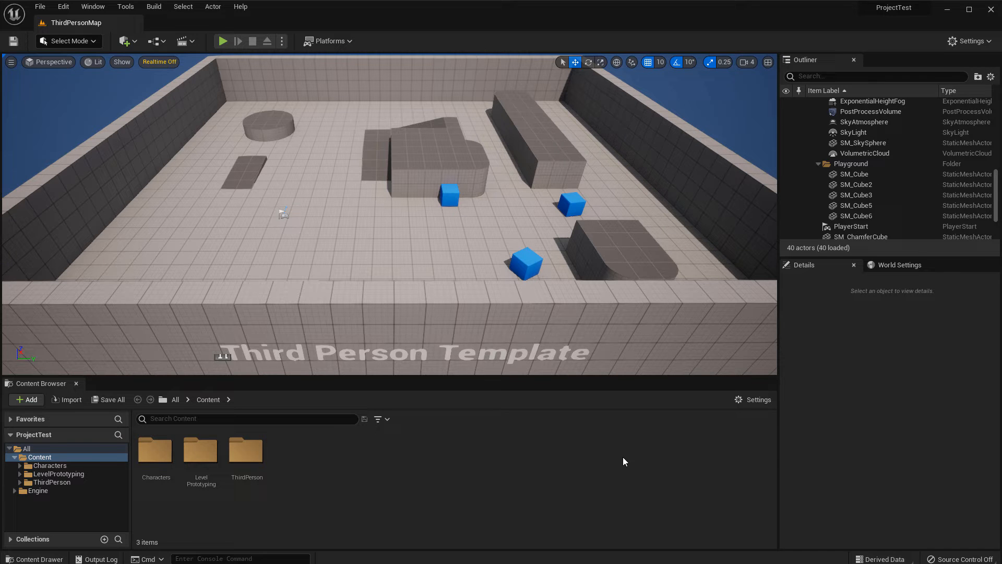
{"action": "mouse_move", "coordinate": [413, 509]}
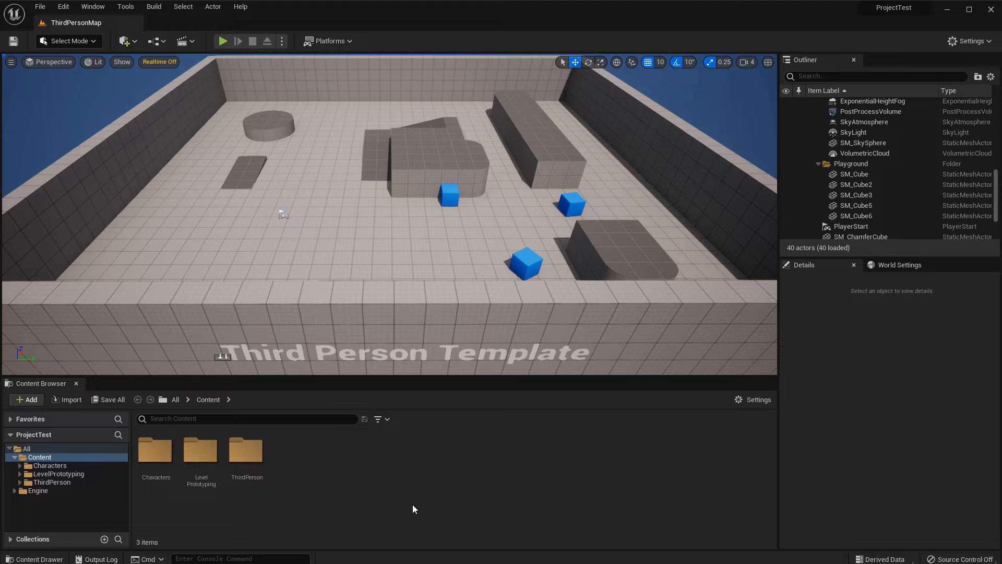
{"action": "mouse_move", "coordinate": [26, 399]}
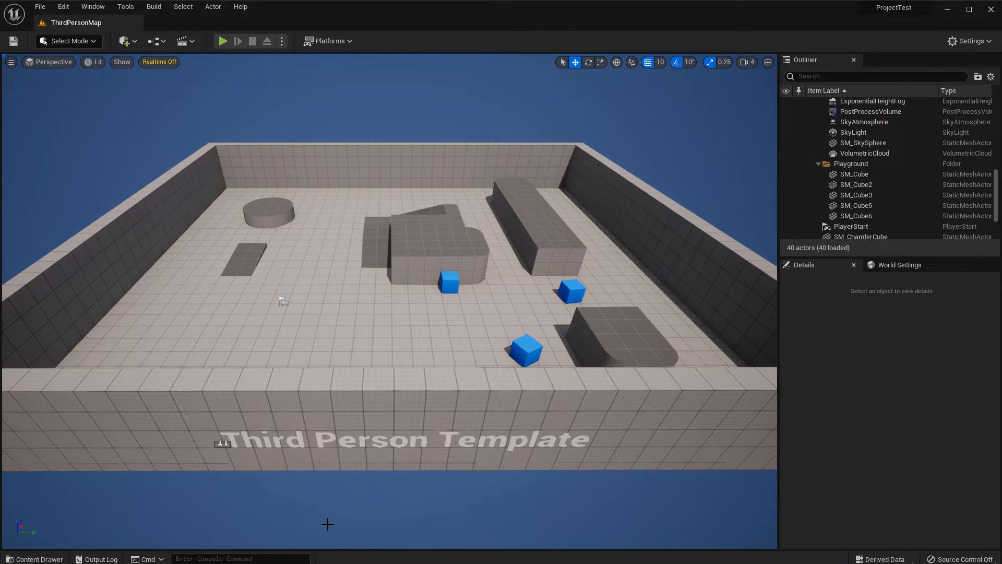
- Dock the Content Drawer into the layout, then preview the Third Person content pack and cancel
{"action": "left_click", "coordinate": [34, 558]}
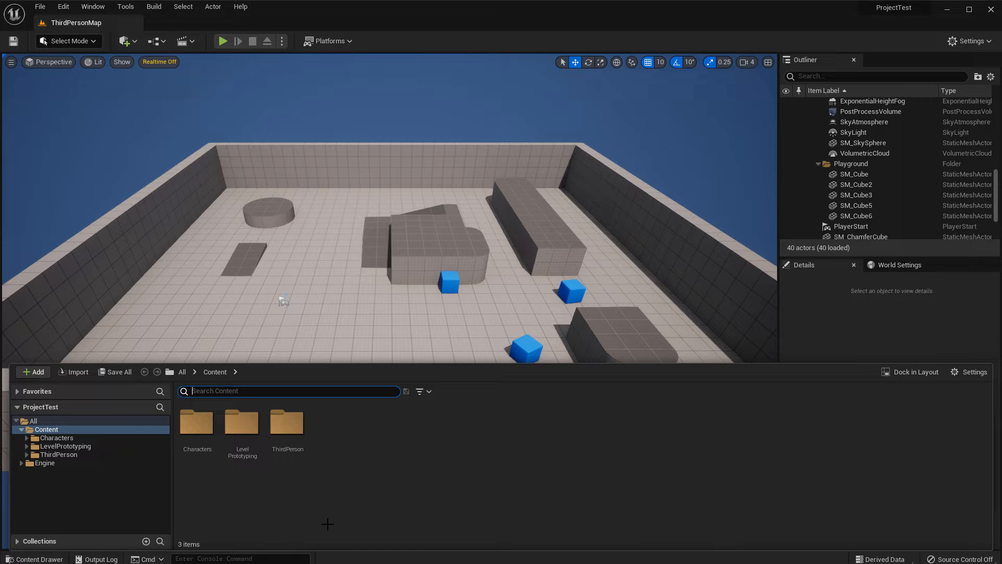
{"action": "mouse_move", "coordinate": [915, 371]}
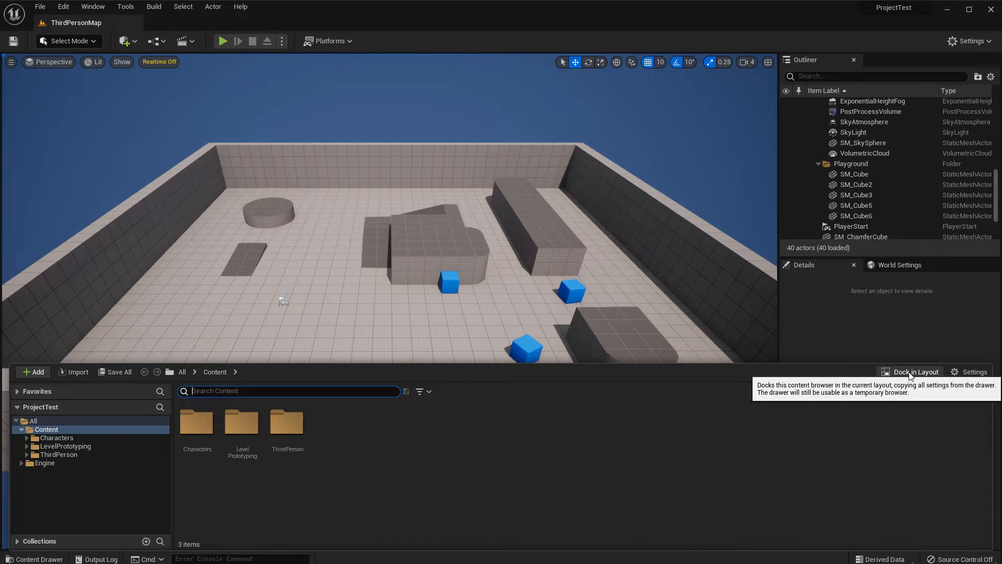
{"action": "left_click", "coordinate": [914, 371]}
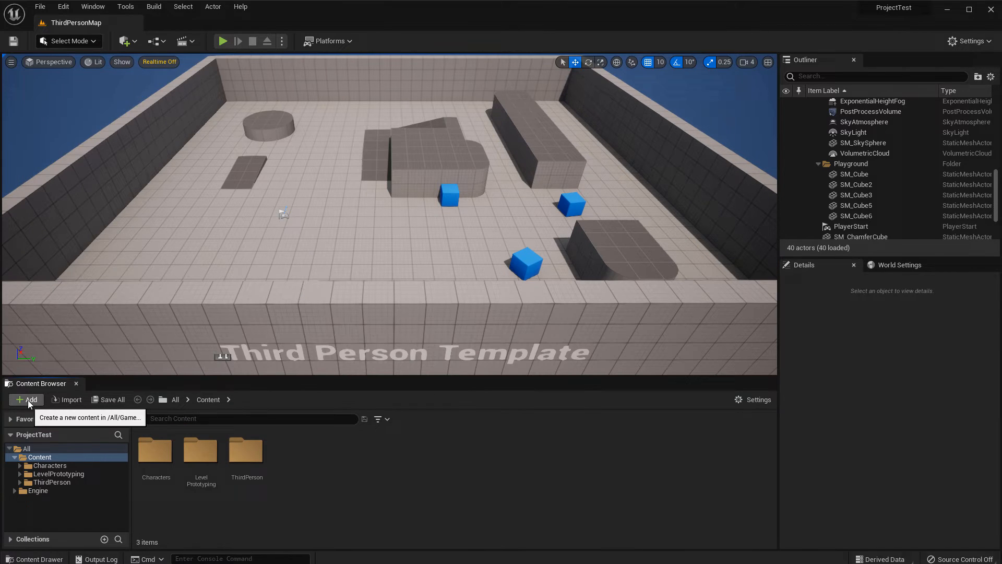
{"action": "left_click", "coordinate": [27, 399]}
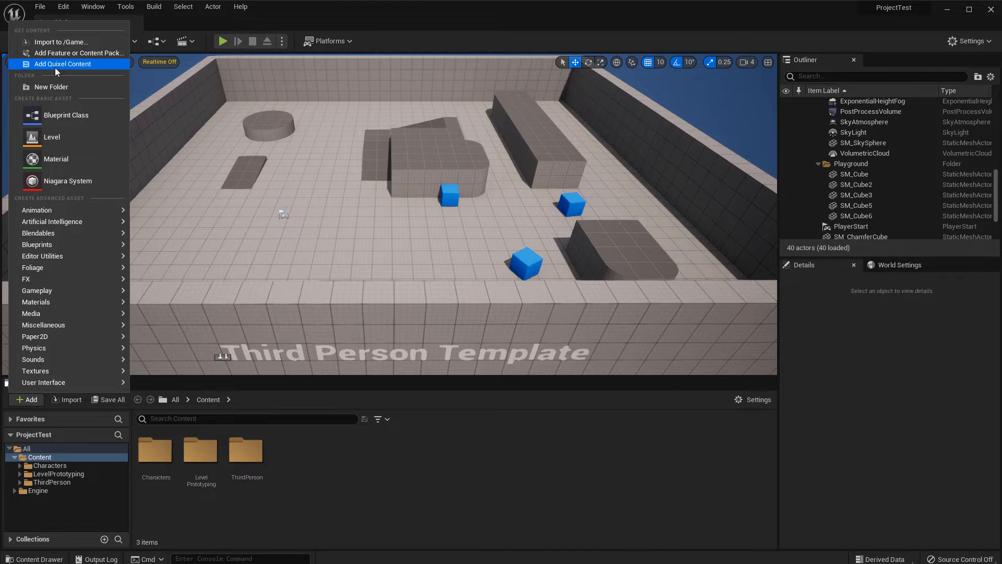
{"action": "left_click", "coordinate": [79, 52]}
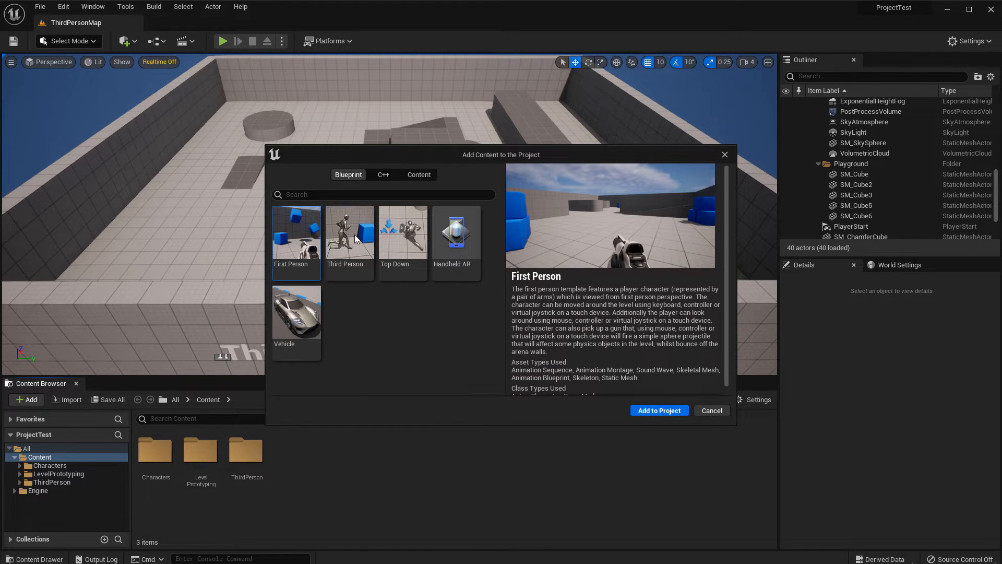
{"action": "left_click", "coordinate": [349, 237]}
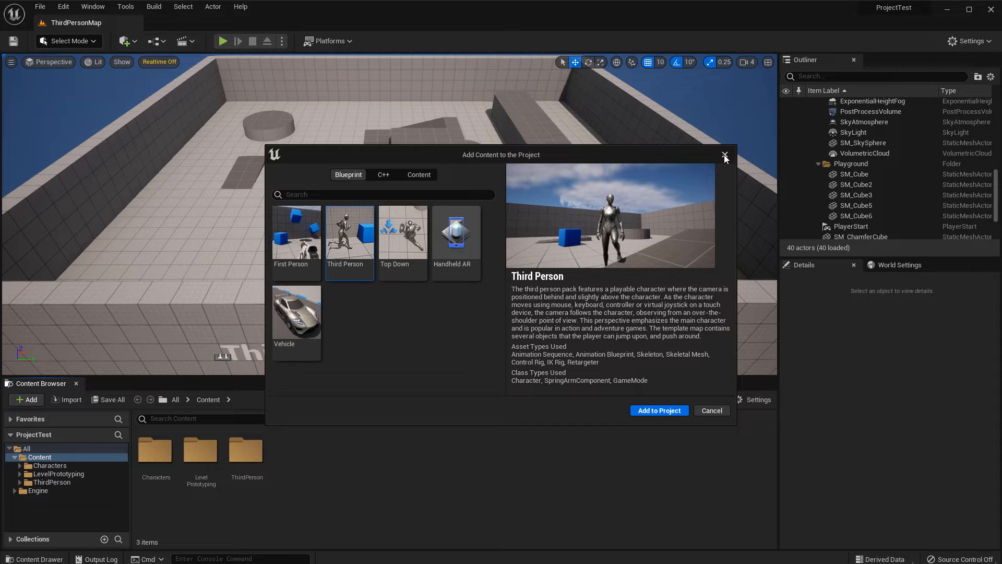
{"action": "left_click", "coordinate": [725, 156]}
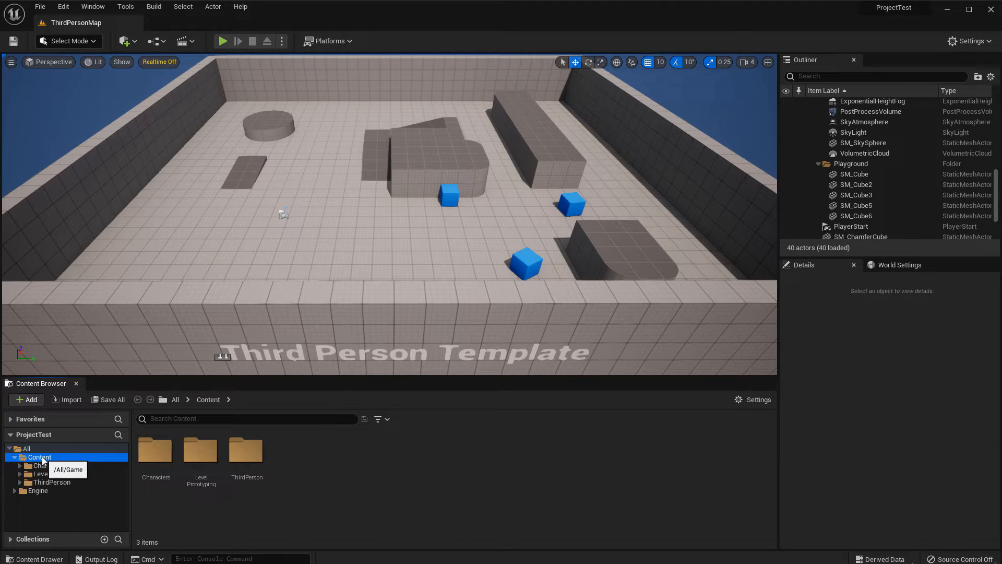
- Place SK_Mannequin from Characters/Mannequin_UE4/Meshes into the ThirdPersonMap level
{"action": "left_click", "coordinate": [49, 464]}
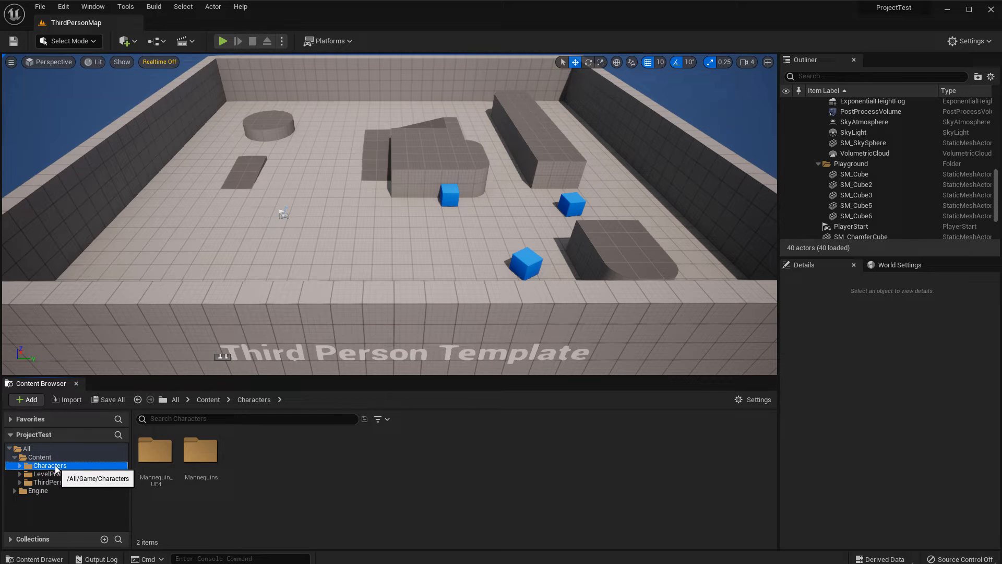
{"action": "mouse_move", "coordinate": [155, 450]}
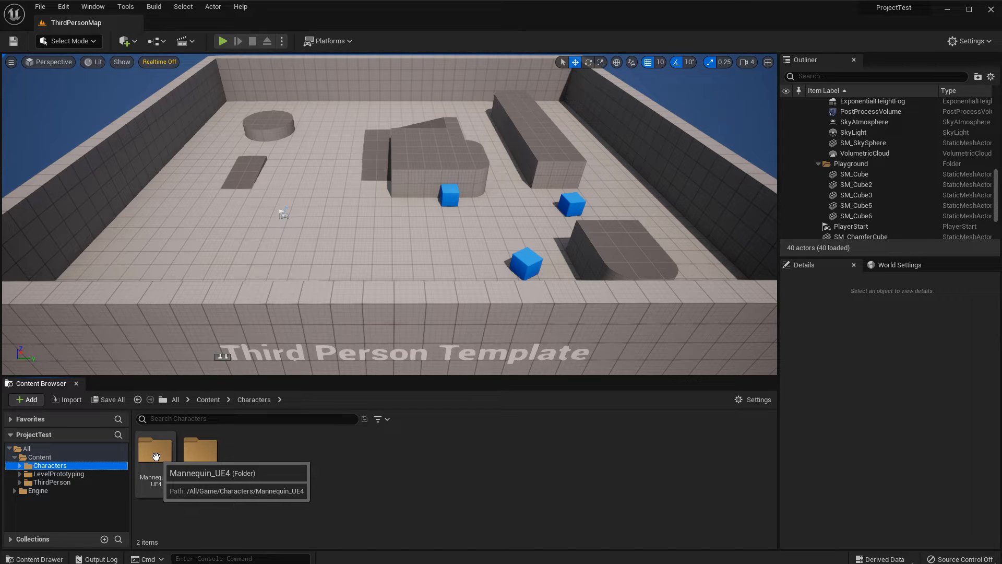
{"action": "double_click", "coordinate": [155, 451]}
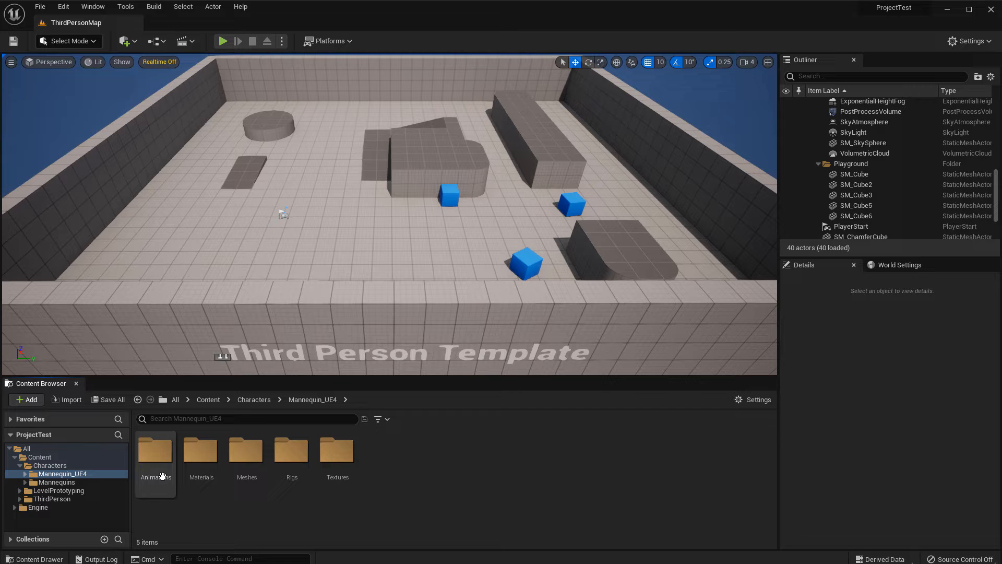
{"action": "mouse_move", "coordinate": [201, 450]}
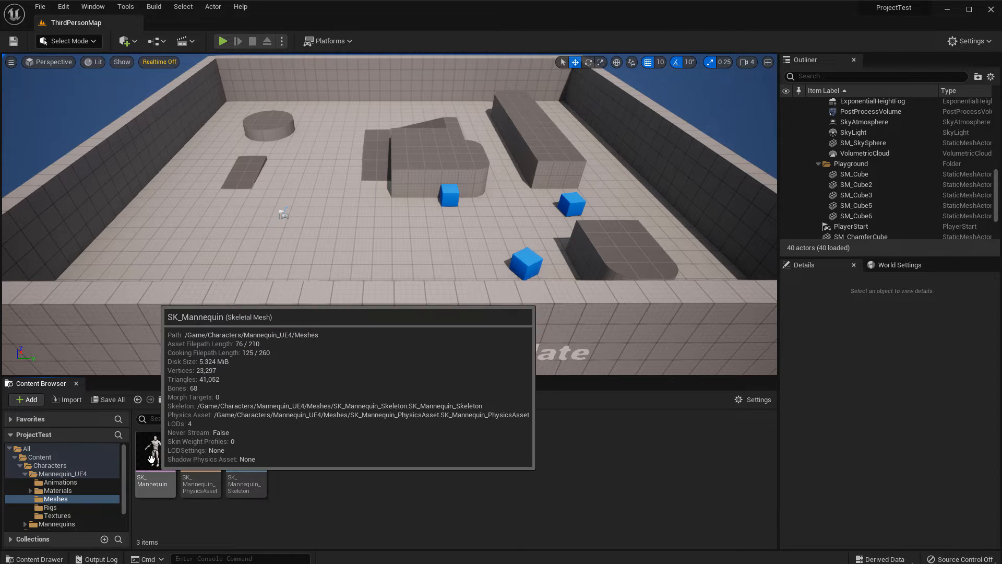
{"action": "left_click", "coordinate": [155, 451]}
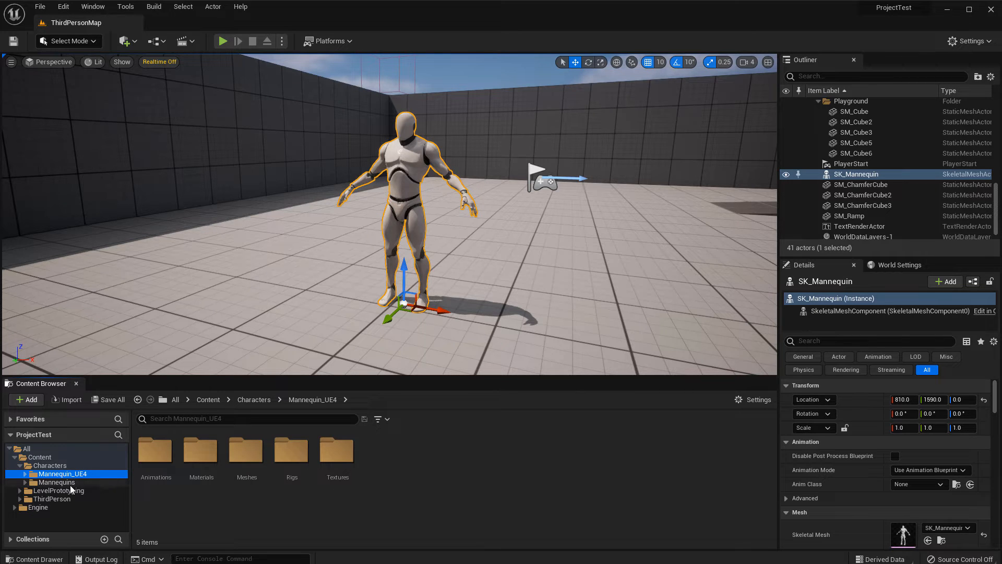
- Open Characters/Mannequins/Meshes to view SKM_Manny and SKM_Quinn
{"action": "left_click", "coordinate": [57, 481]}
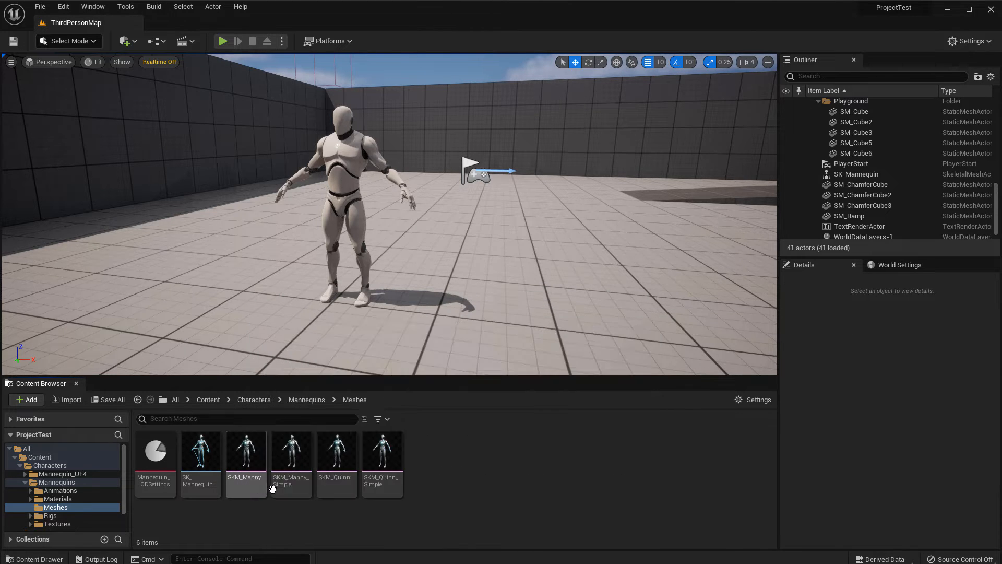
{"action": "mouse_move", "coordinate": [332, 450]}
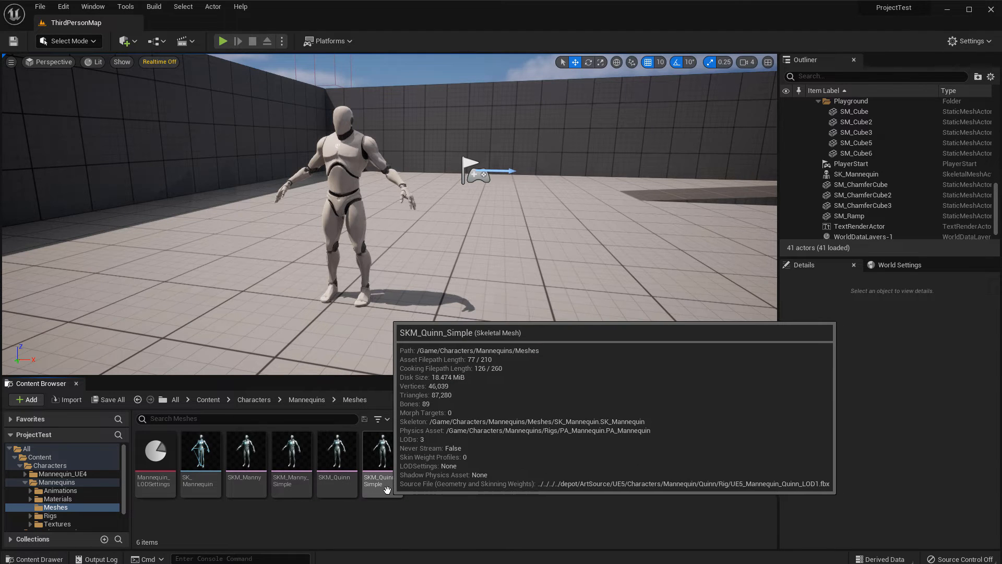
{"action": "mouse_move", "coordinate": [458, 478]}
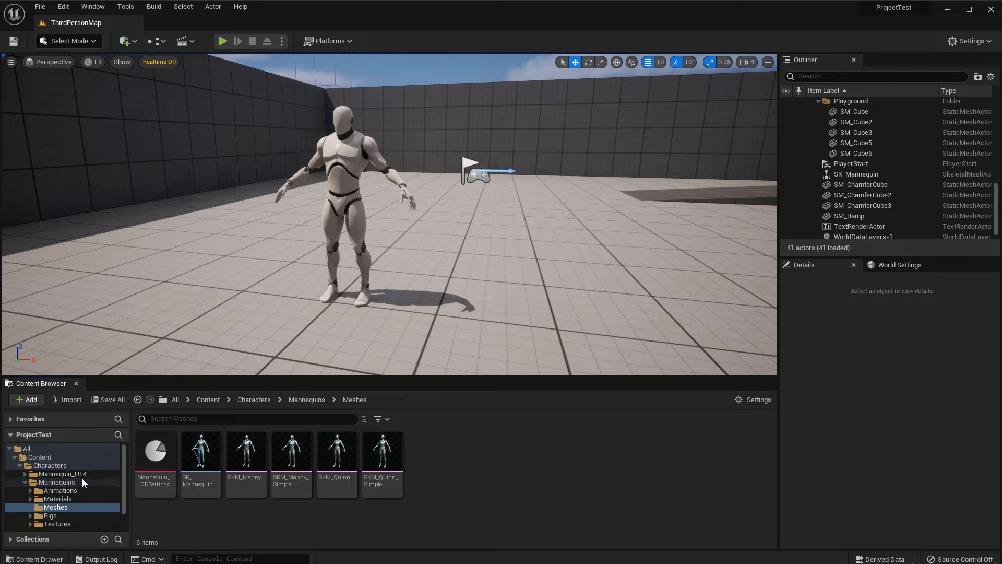
- Start an FBX export of SK_Mannequin from Mannequin_UE4/Meshes
{"action": "left_click", "coordinate": [61, 473]}
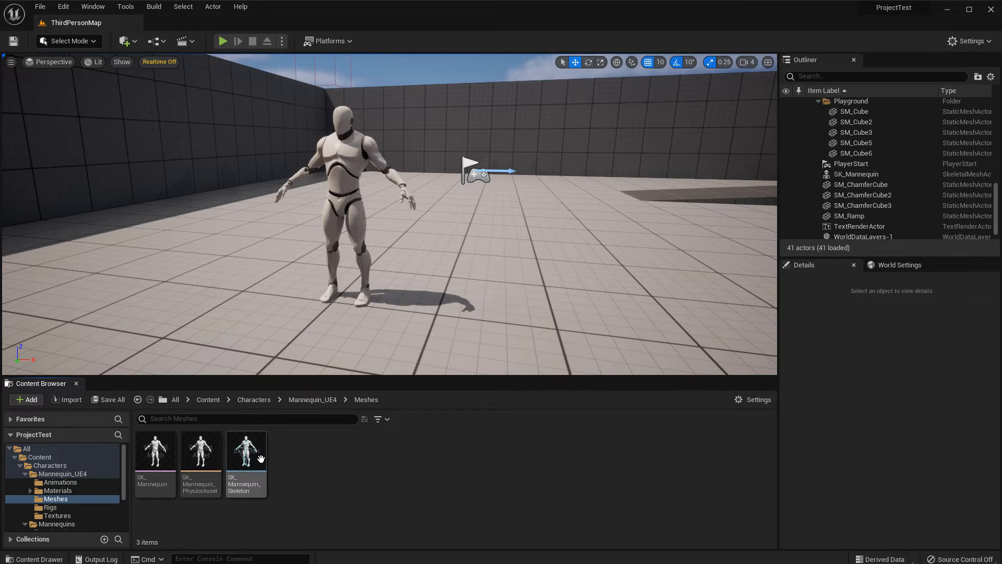
{"action": "mouse_move", "coordinate": [153, 447]}
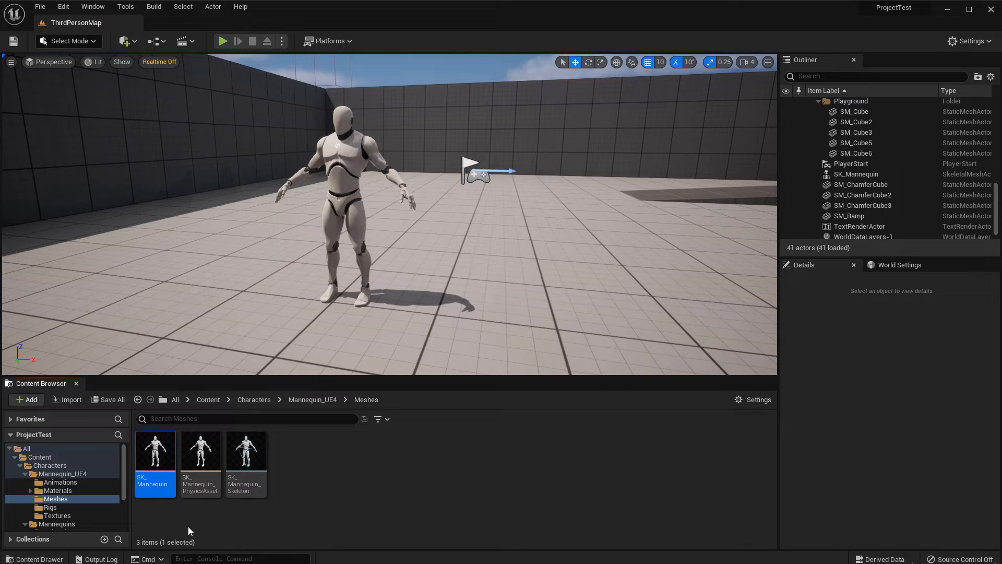
{"action": "mouse_move", "coordinate": [155, 447]}
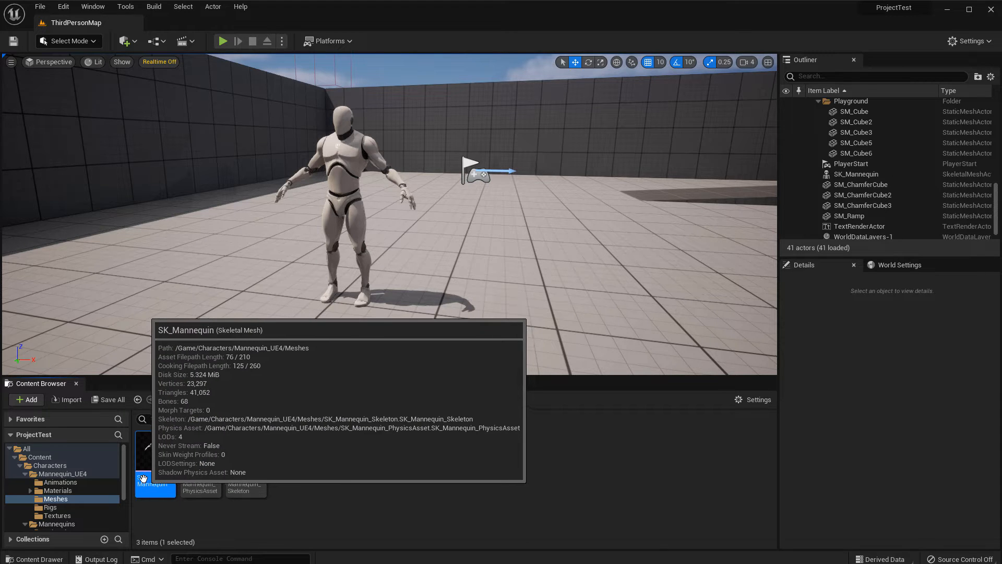
{"action": "mouse_move", "coordinate": [361, 484]}
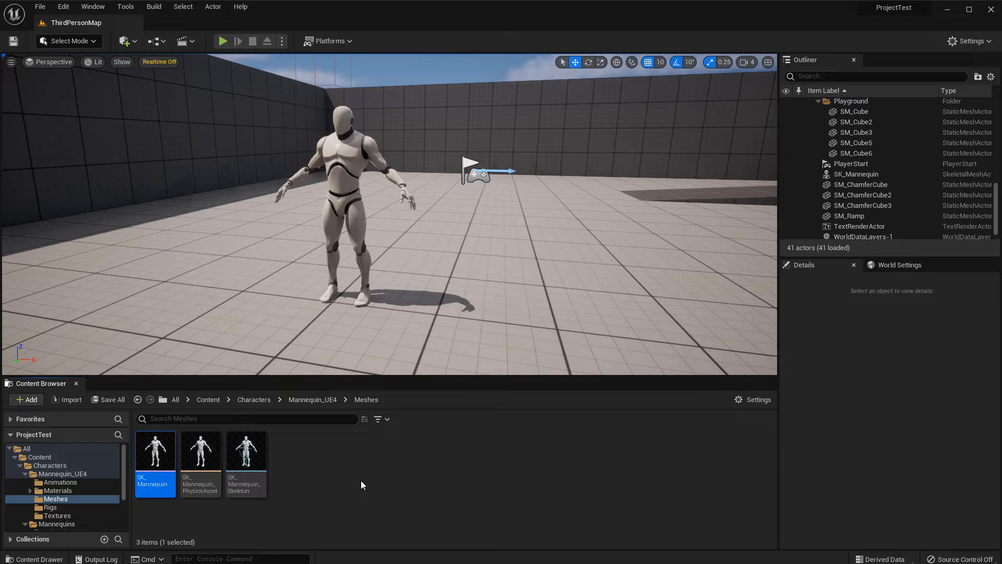
{"action": "mouse_move", "coordinate": [155, 451]}
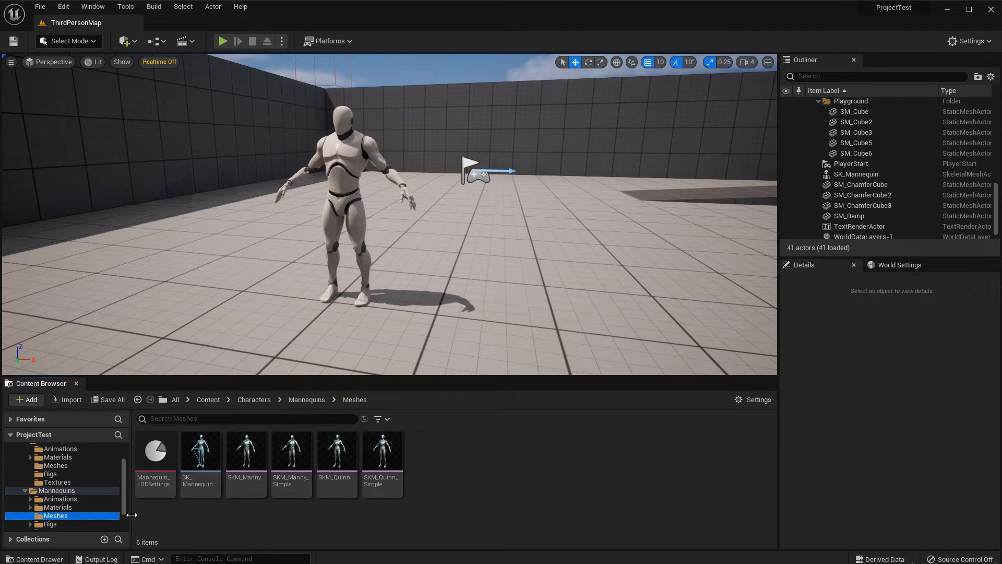
{"action": "mouse_move", "coordinate": [427, 516]}
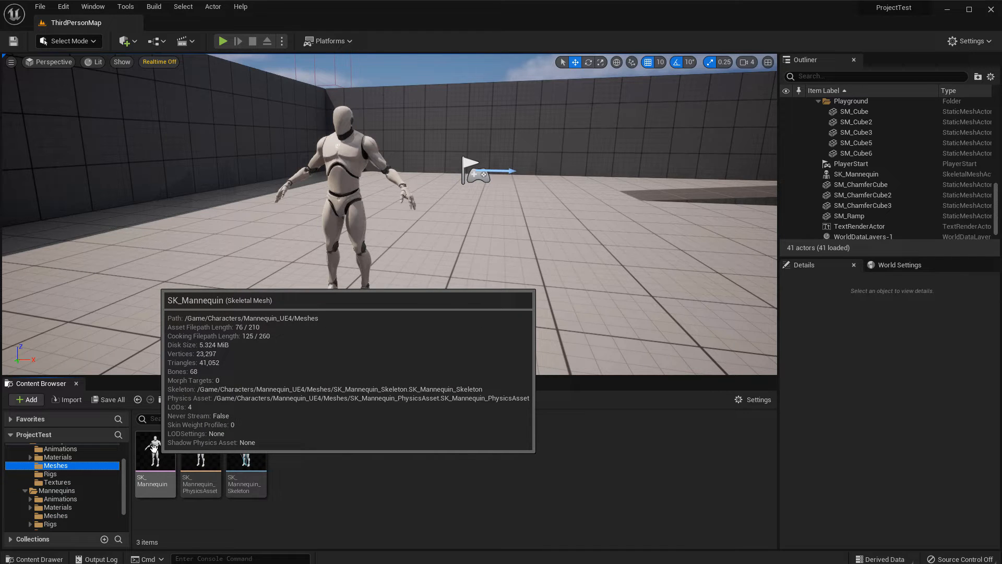
{"action": "right_click", "coordinate": [155, 457]}
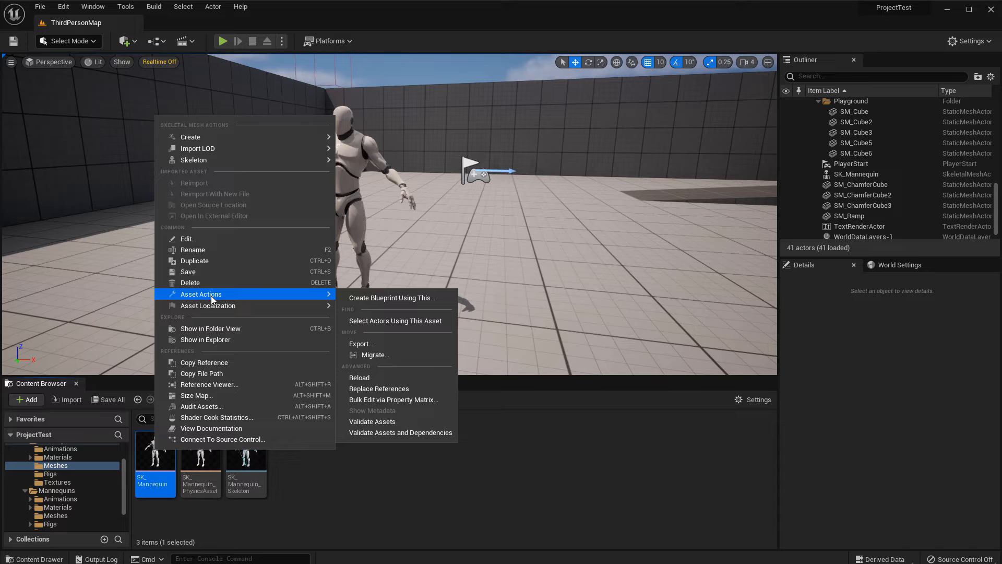
{"action": "mouse_move", "coordinate": [382, 346]}
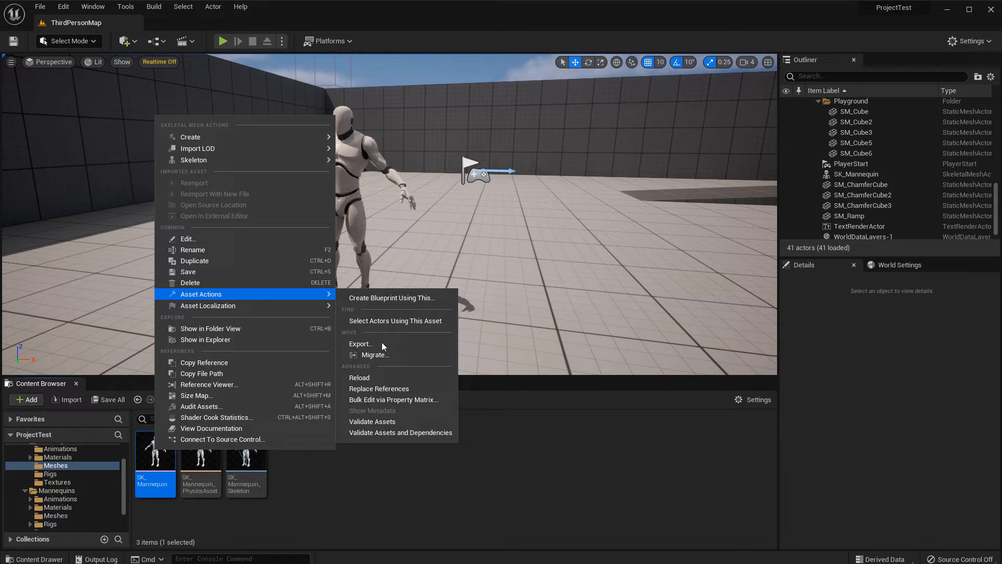
{"action": "left_click", "coordinate": [362, 343]}
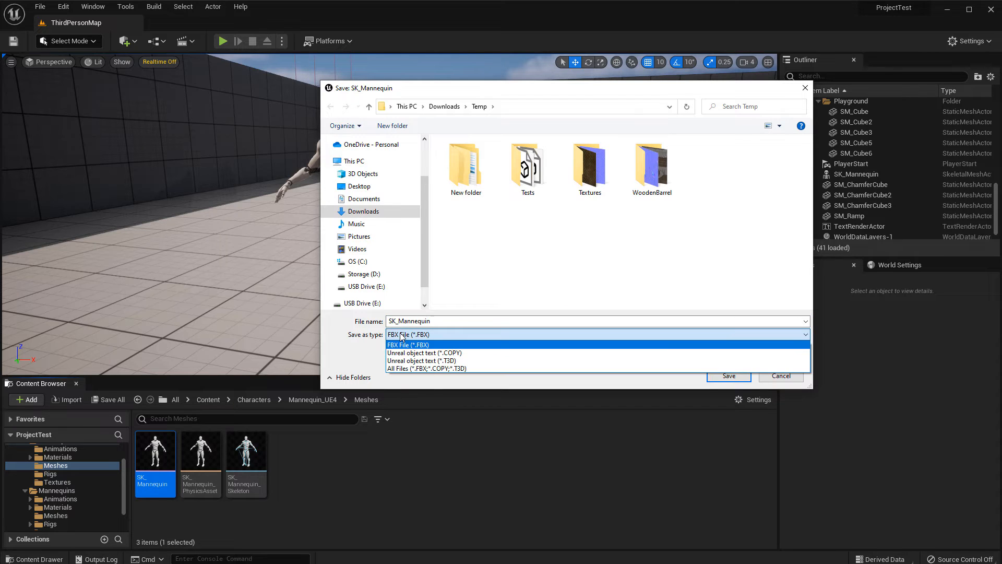
{"action": "mouse_move", "coordinate": [438, 336]}
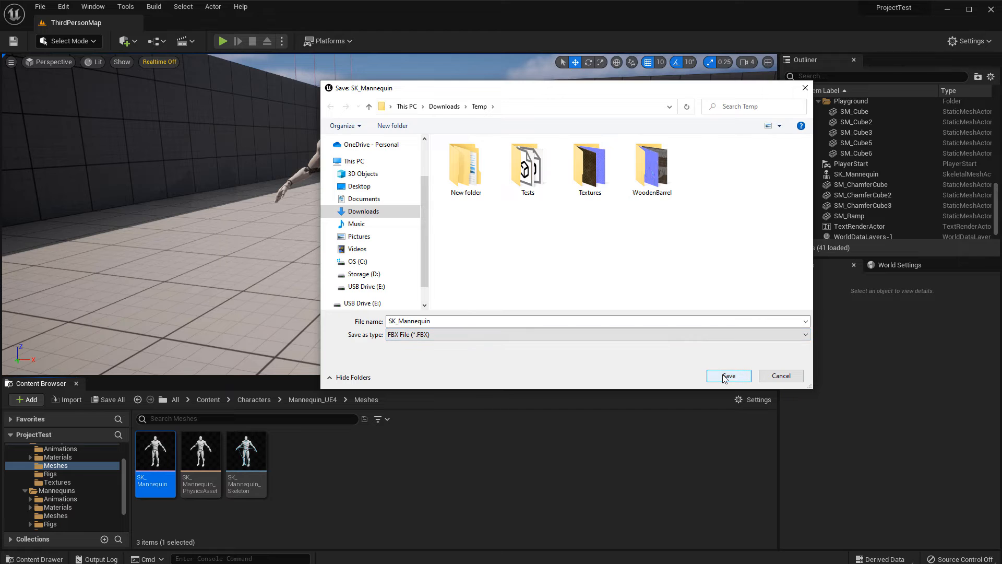
- Export SK_Mannequin.FBX into Temp with FBX 2013 compatibility and vertex colours off
{"action": "left_click", "coordinate": [728, 375]}
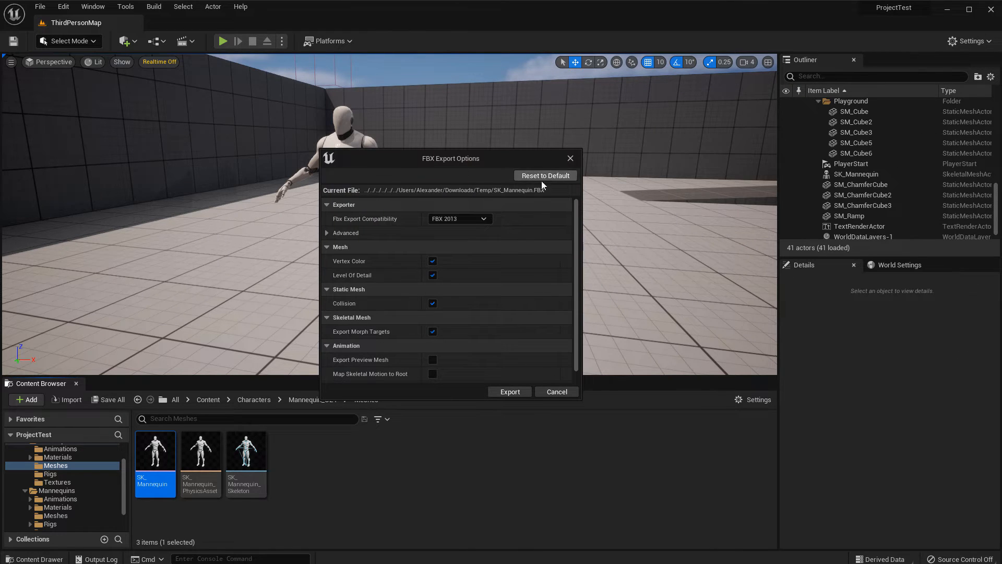
{"action": "mouse_move", "coordinate": [503, 277]}
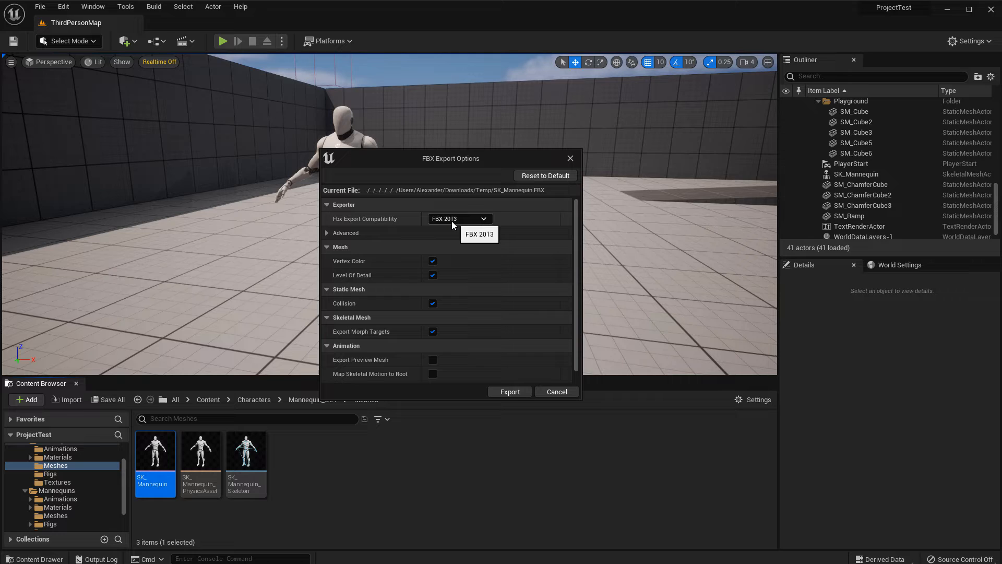
{"action": "left_click", "coordinate": [459, 218]}
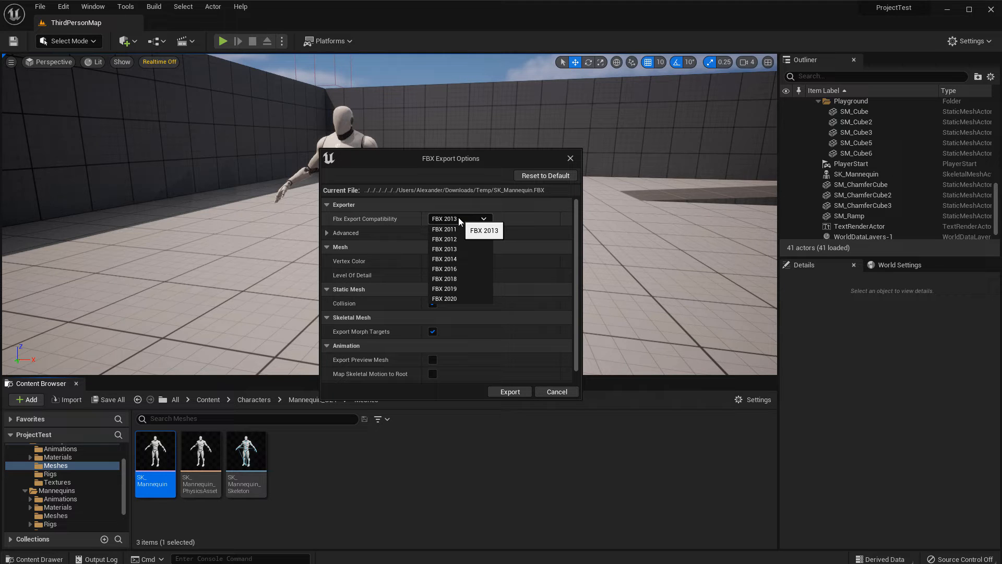
{"action": "left_click", "coordinate": [444, 248]}
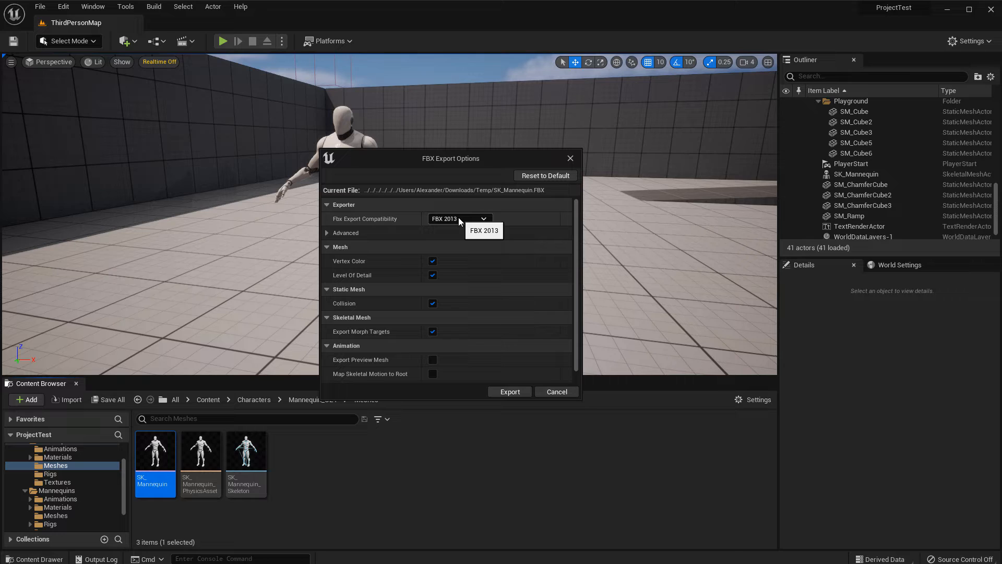
{"action": "mouse_move", "coordinate": [432, 261]}
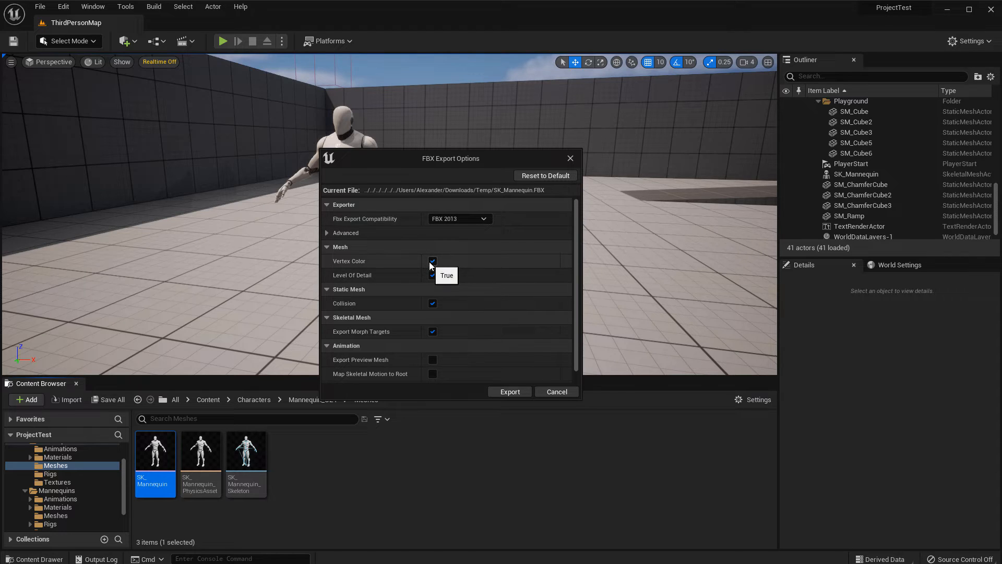
{"action": "left_click", "coordinate": [432, 261]}
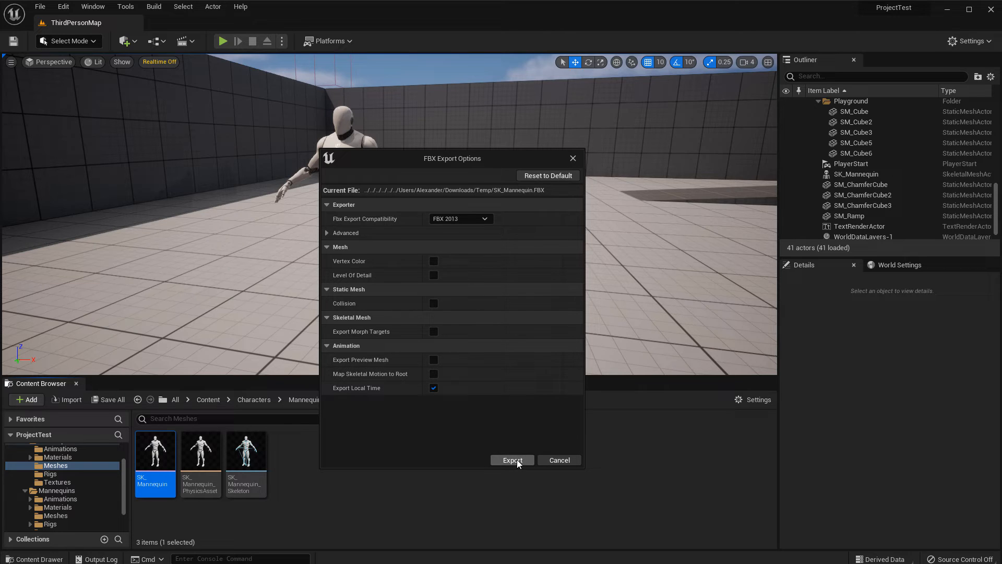
{"action": "left_click", "coordinate": [512, 460]}
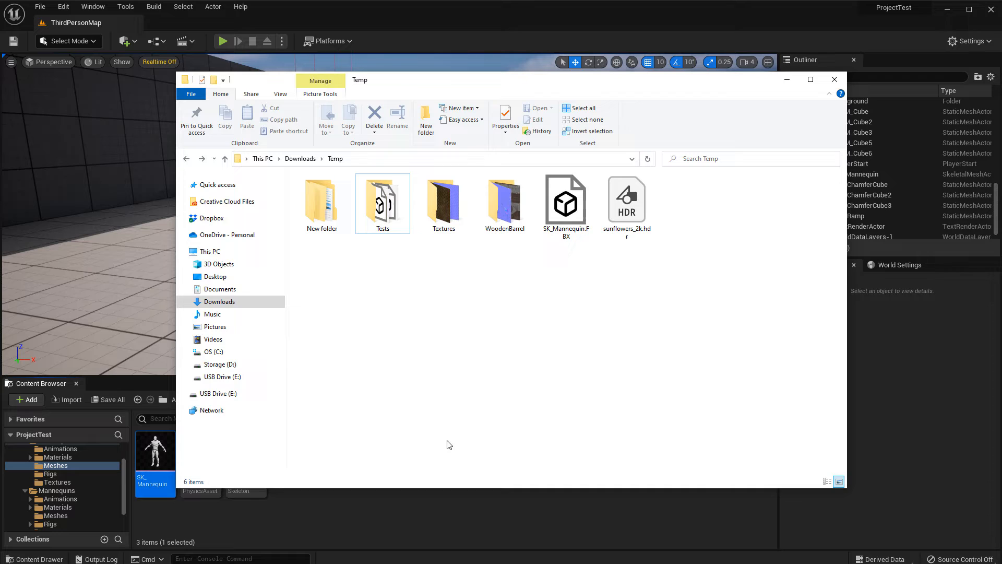
- Close File Explorer after confirming SK_Mannequin.FBX is in Downloads\Temp
{"action": "left_click", "coordinate": [565, 200]}
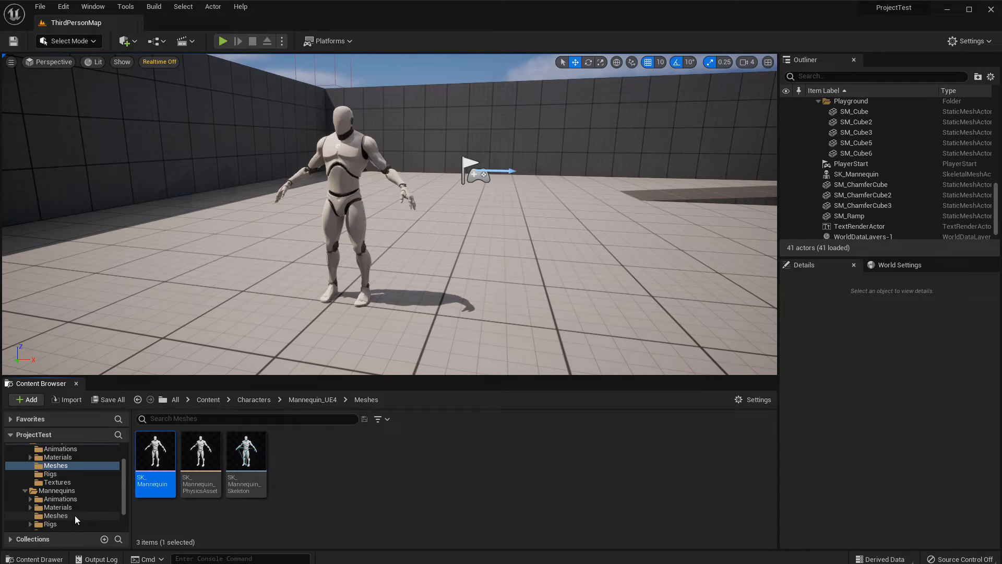
{"action": "mouse_move", "coordinate": [57, 507]}
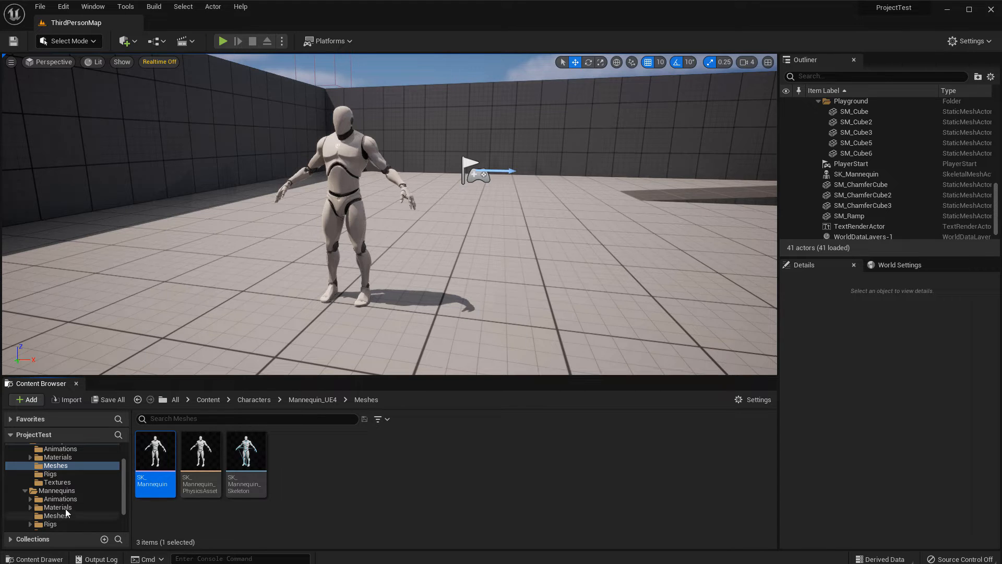
- Export SKM_Manny_Simple from Mannequins/Meshes as an FBX into Downloads\Temp
{"action": "left_click", "coordinate": [57, 516]}
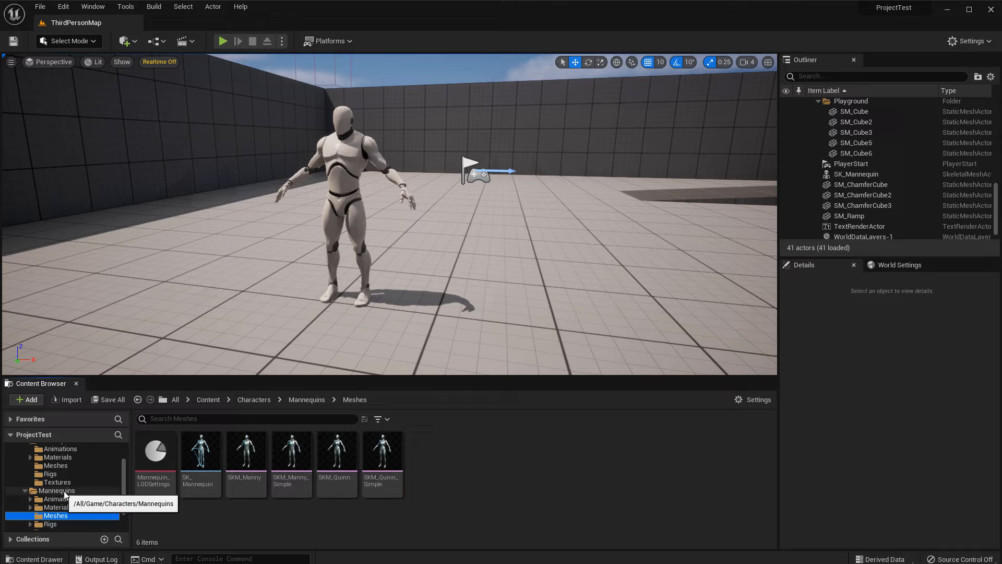
{"action": "right_click", "coordinate": [290, 448]}
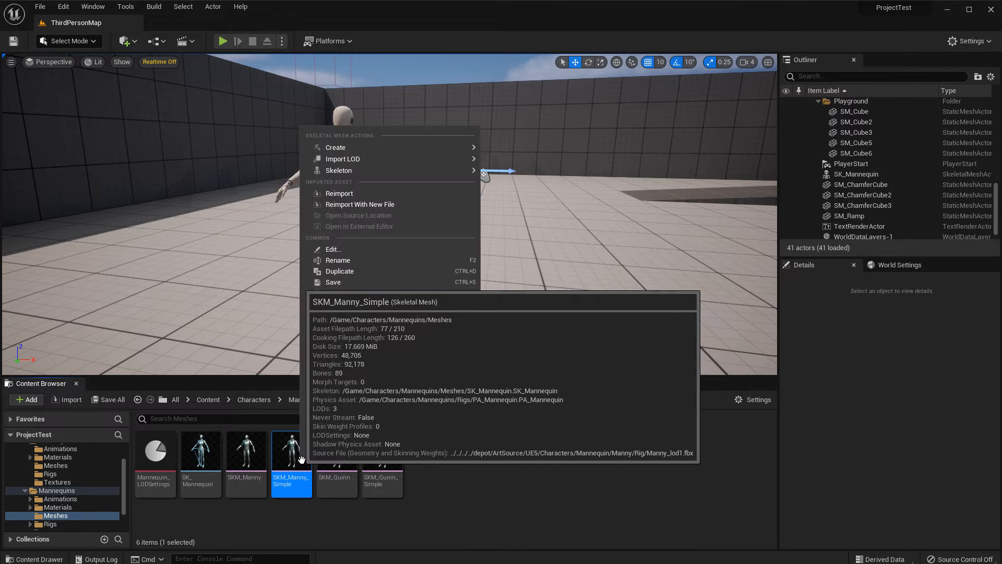
{"action": "left_click", "coordinate": [347, 305]}
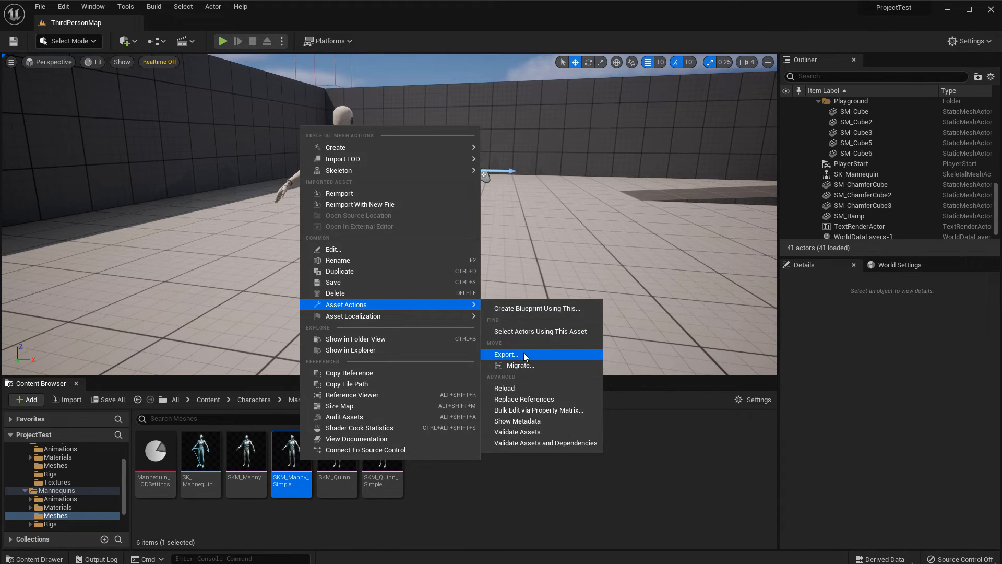
{"action": "left_click", "coordinate": [505, 354]}
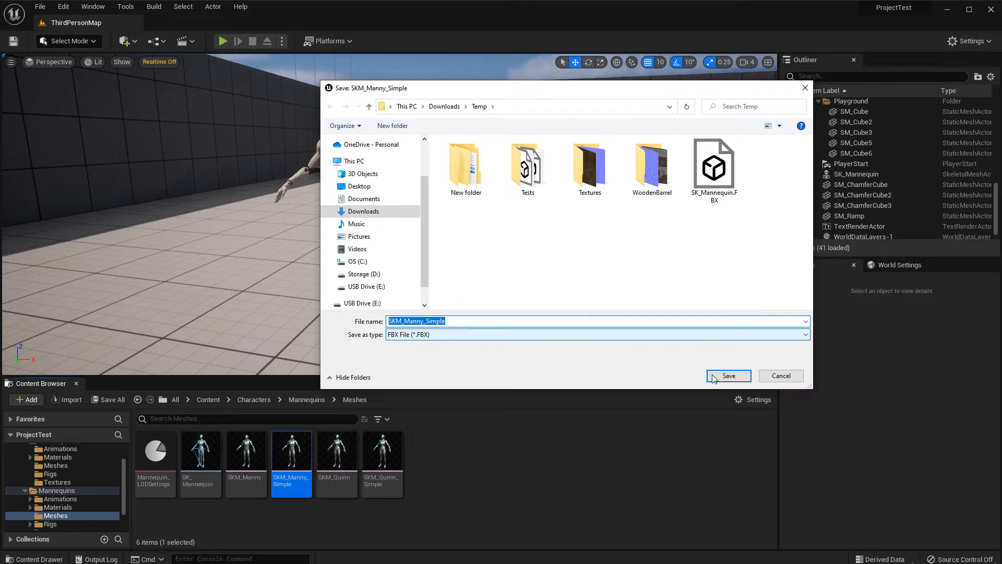
{"action": "left_click", "coordinate": [728, 375]}
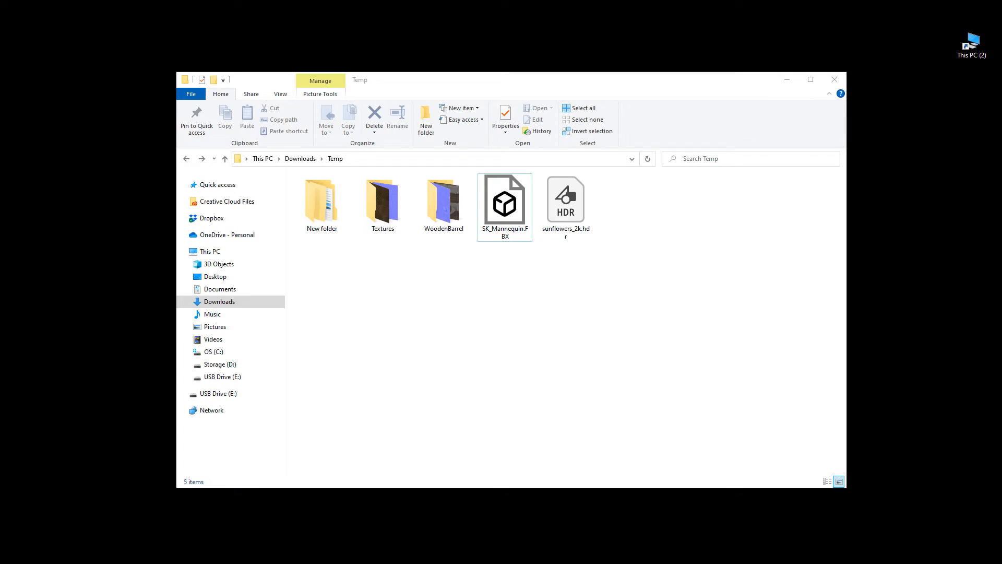
- Import SK_Mannequin.FBX from Downloads\Temp, bringing in the ~41,000-triangle skinned mesh
{"action": "left_click", "coordinate": [504, 199]}
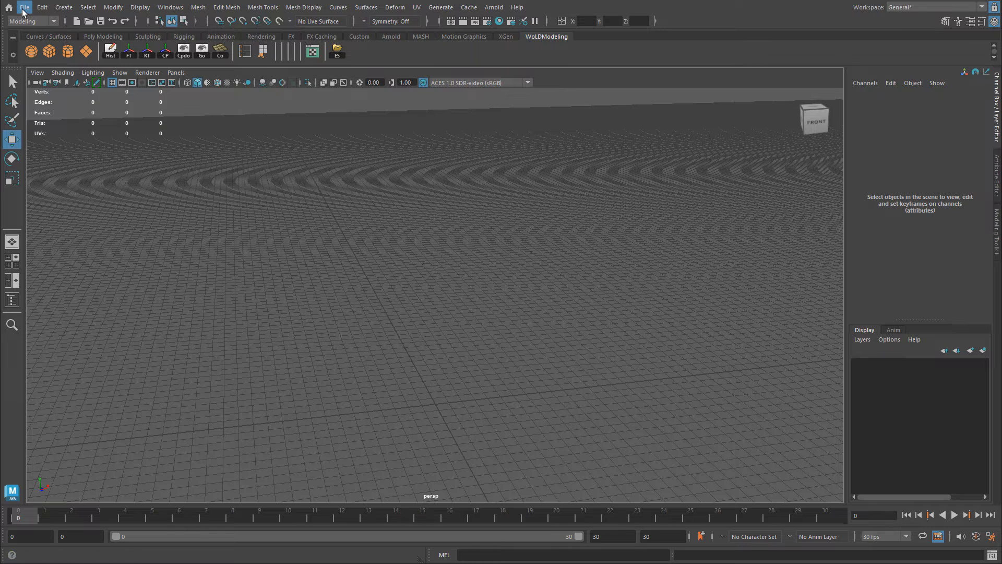
{"action": "left_click", "coordinate": [25, 7]}
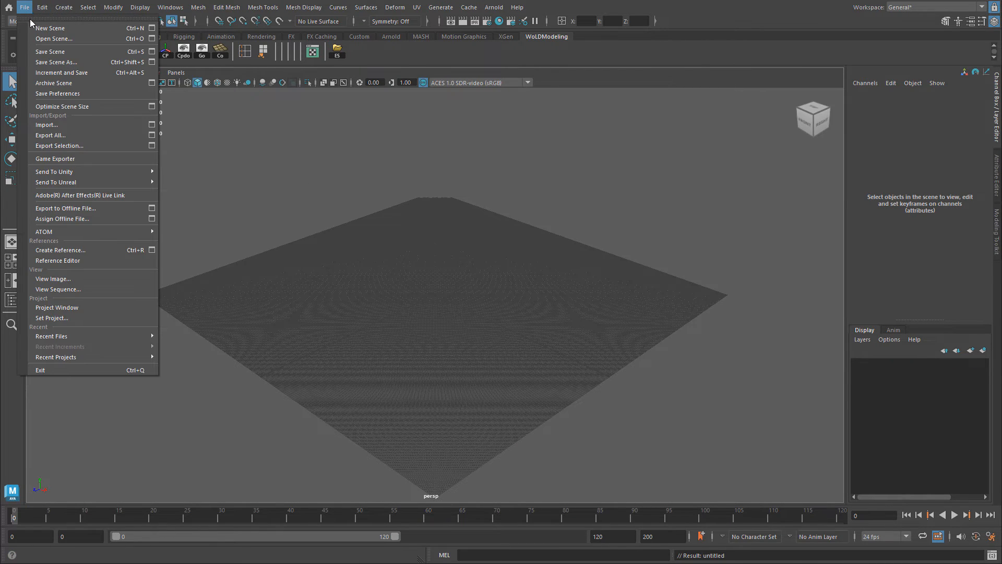
{"action": "left_click", "coordinate": [46, 125]}
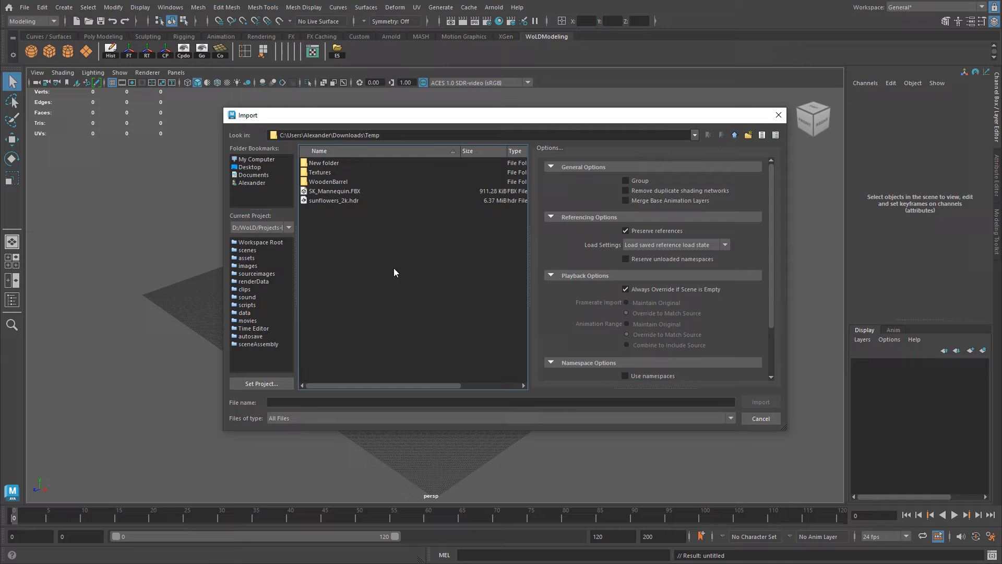
{"action": "left_click", "coordinate": [333, 190]}
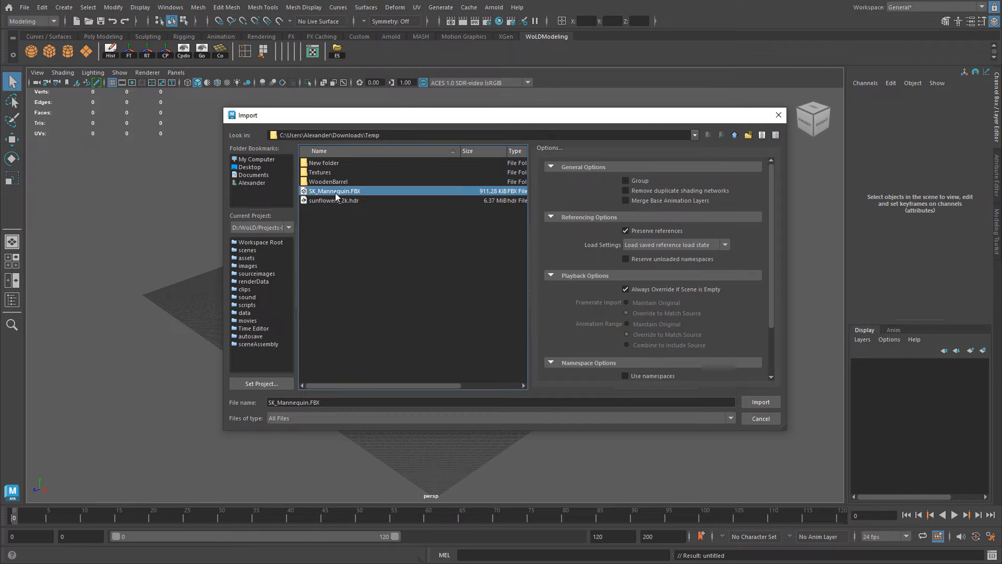
{"action": "left_click", "coordinate": [759, 401]}
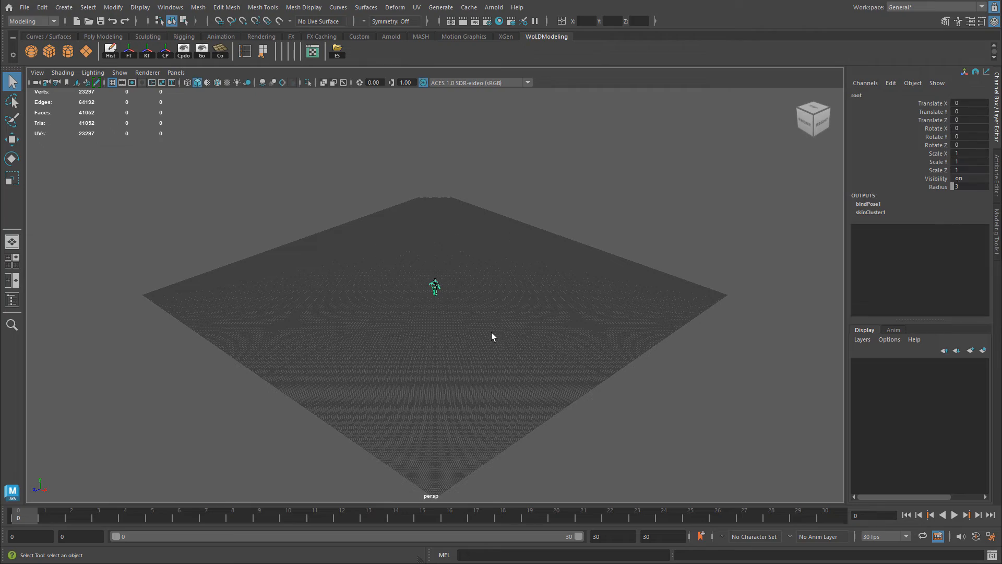
- Zoom in, select and delete the mannequin's skeleton joints, then select the body mesh
{"action": "left_click_drag", "start_coordinate": [492, 336], "coordinate": [463, 292]}
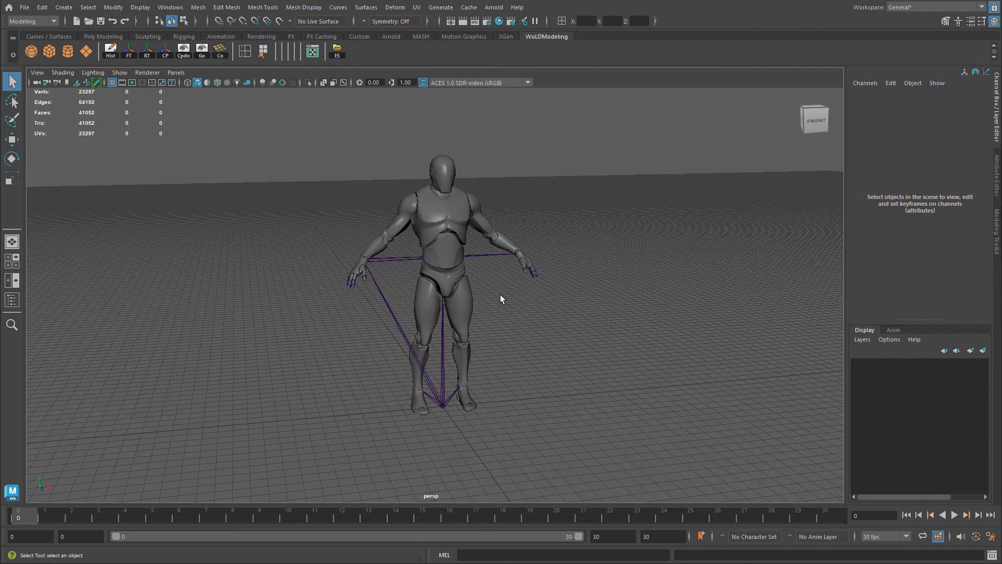
{"action": "mouse_move", "coordinate": [435, 373]}
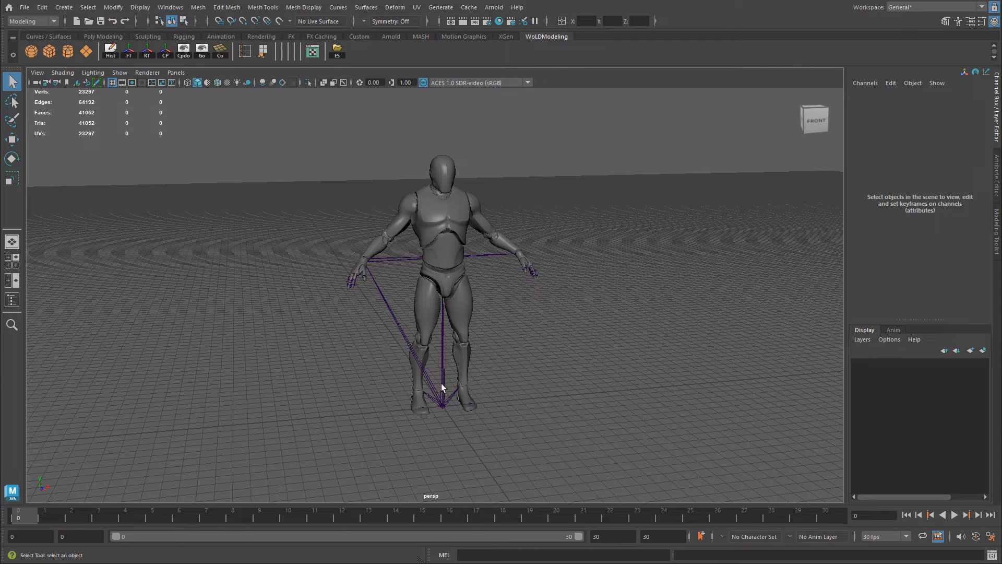
{"action": "left_click", "coordinate": [441, 403]}
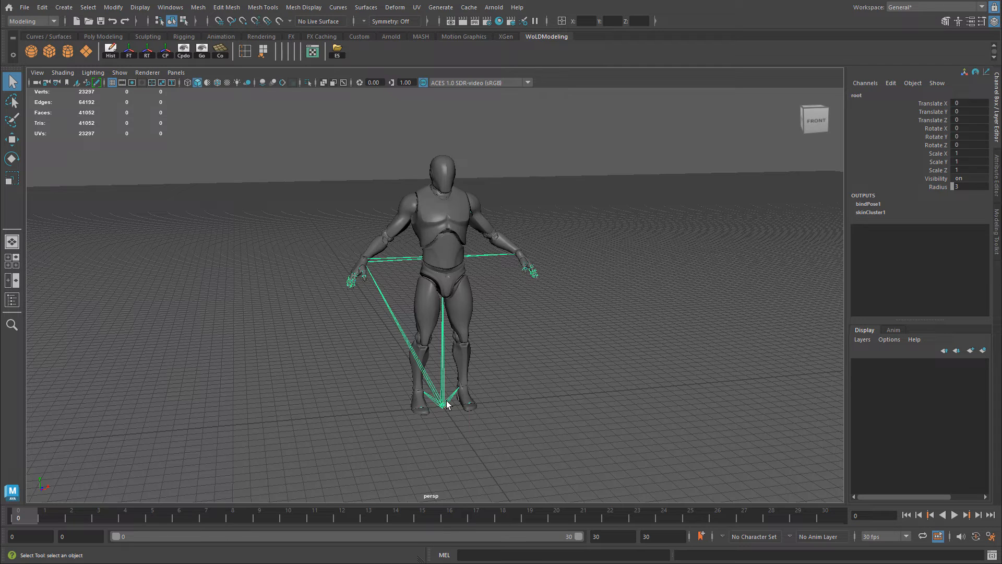
{"action": "mouse_move", "coordinate": [574, 347]}
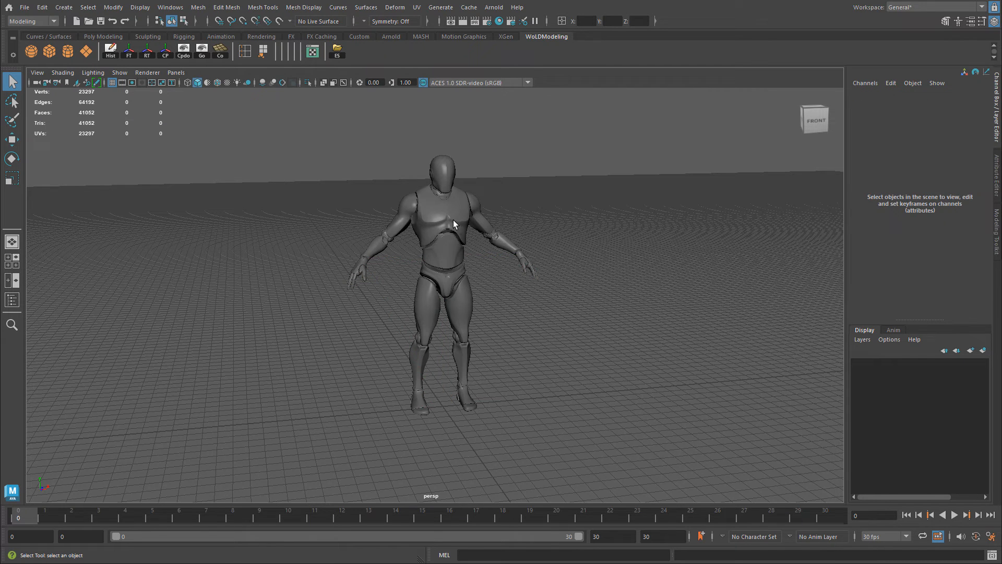
{"action": "left_click", "coordinate": [441, 223]}
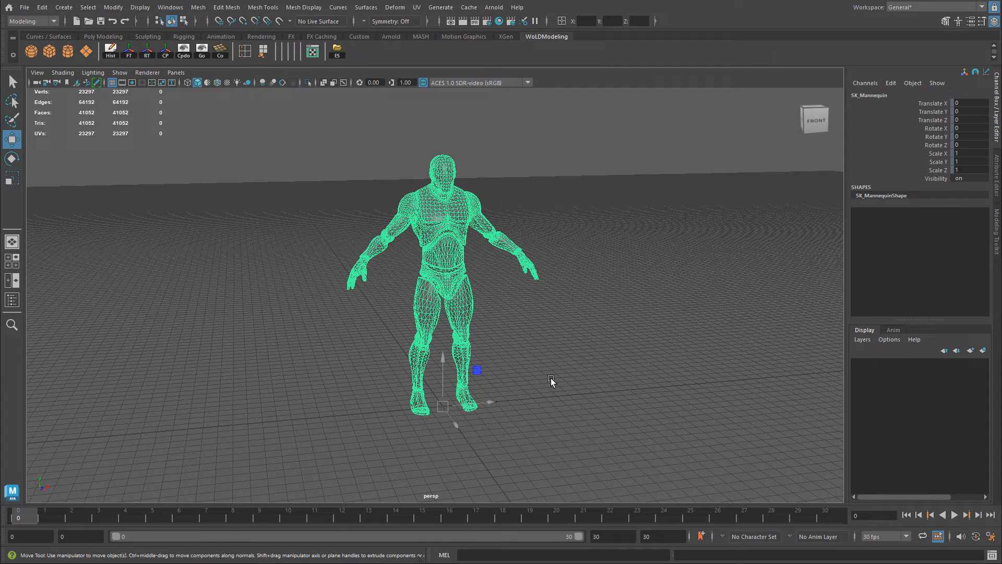
{"action": "mouse_move", "coordinate": [451, 236]}
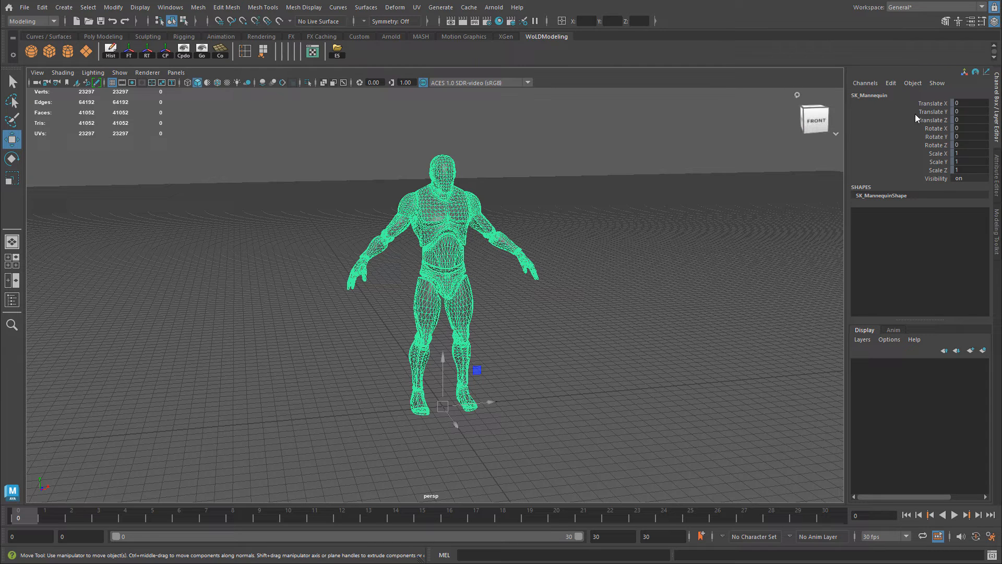
{"action": "mouse_move", "coordinate": [933, 102]}
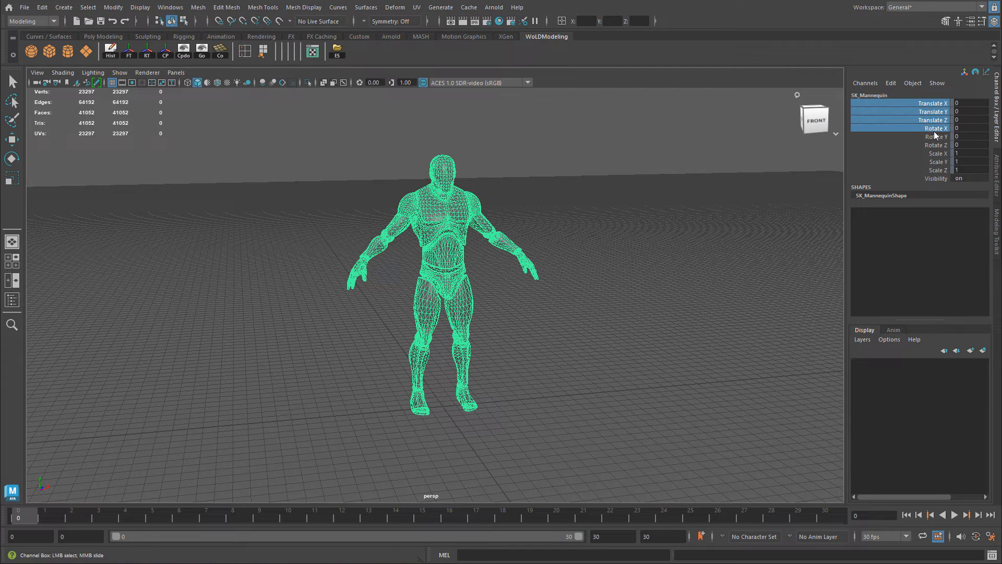
{"action": "left_click", "coordinate": [936, 145]}
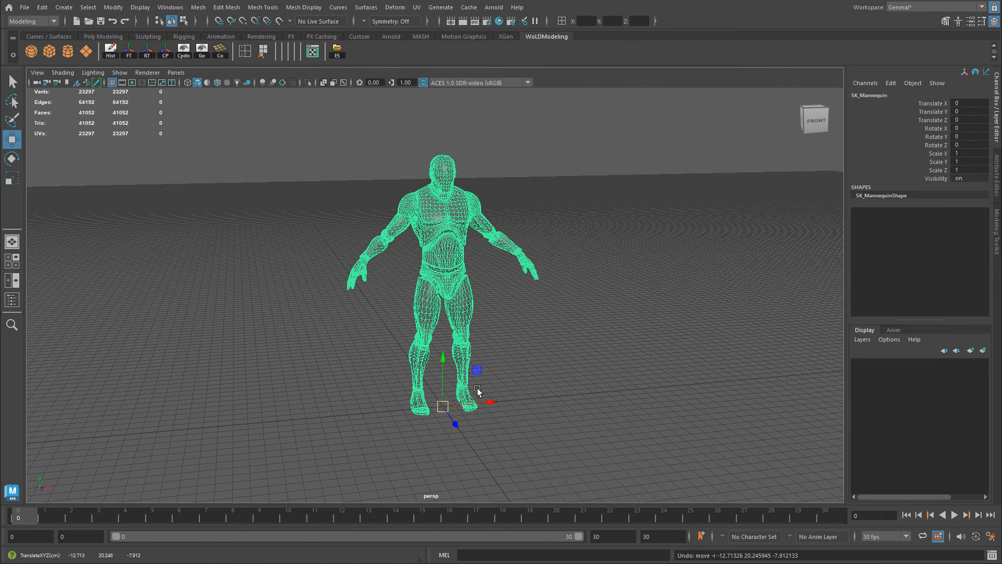
{"action": "mouse_move", "coordinate": [545, 367]}
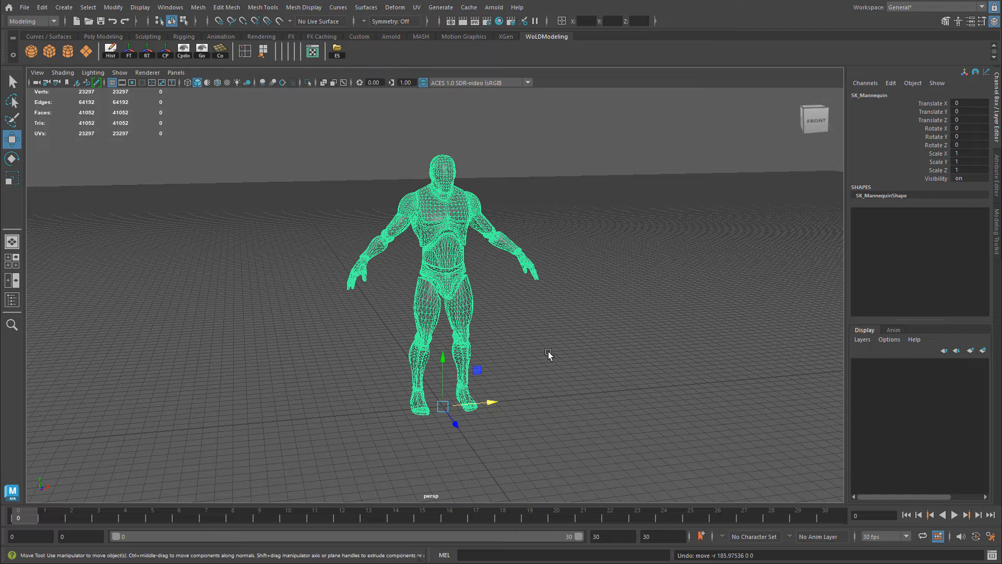
{"action": "mouse_move", "coordinate": [45, 329]}
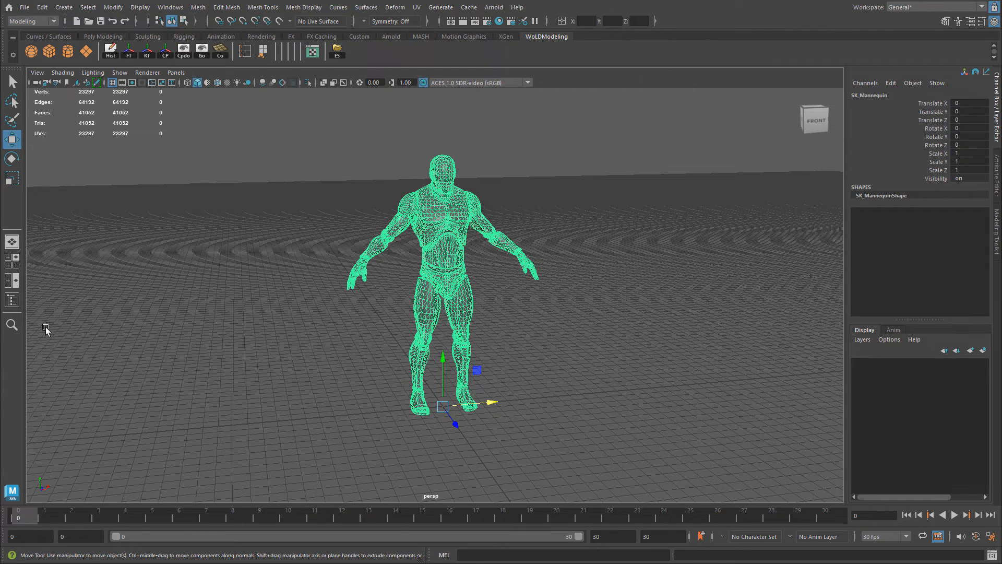
- In the Outliner, expand SK_Mannequin and unparent the mannequin mesh from the group
{"action": "left_click", "coordinate": [11, 300]}
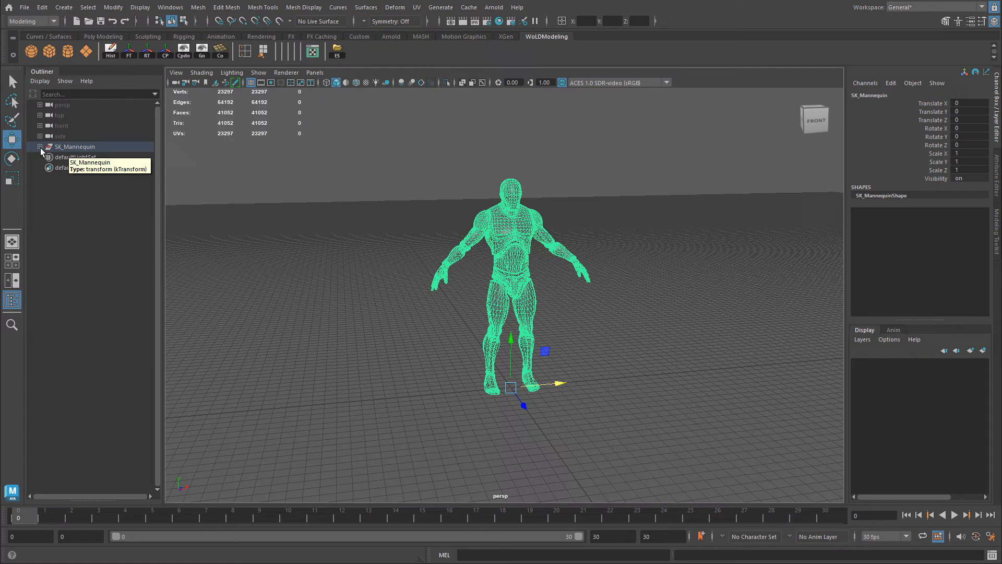
{"action": "left_click", "coordinate": [40, 146]}
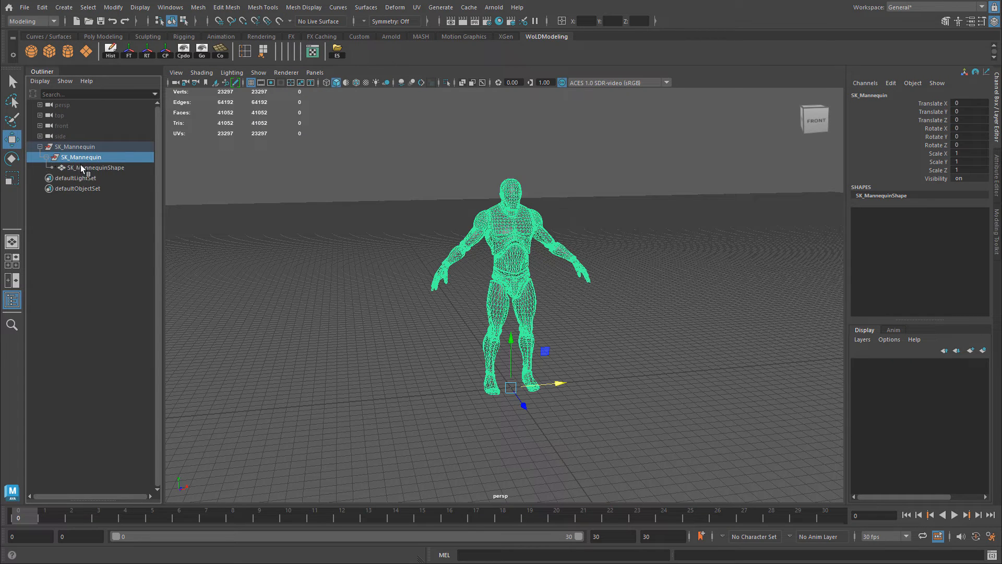
{"action": "mouse_move", "coordinate": [96, 168]}
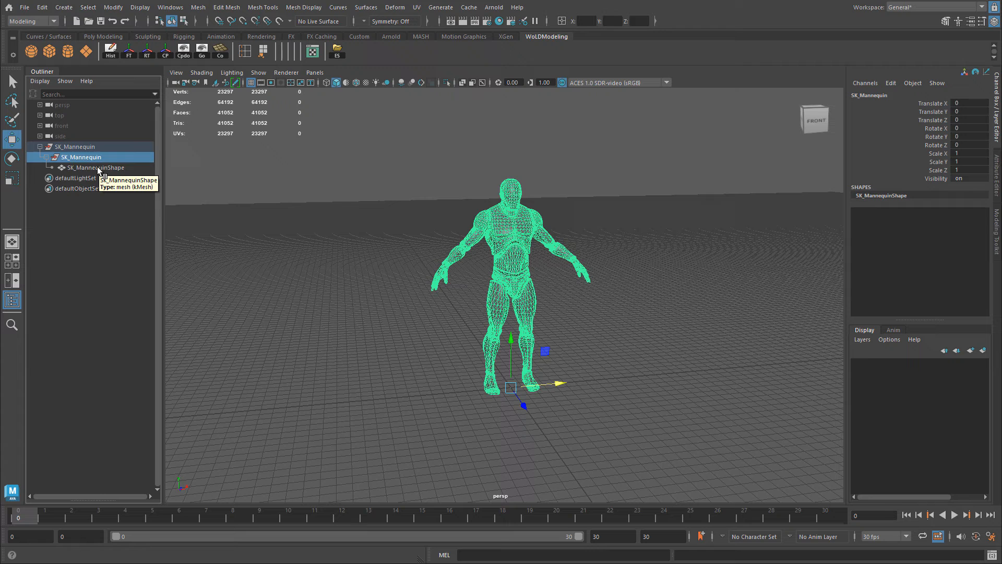
{"action": "left_click", "coordinate": [96, 167]}
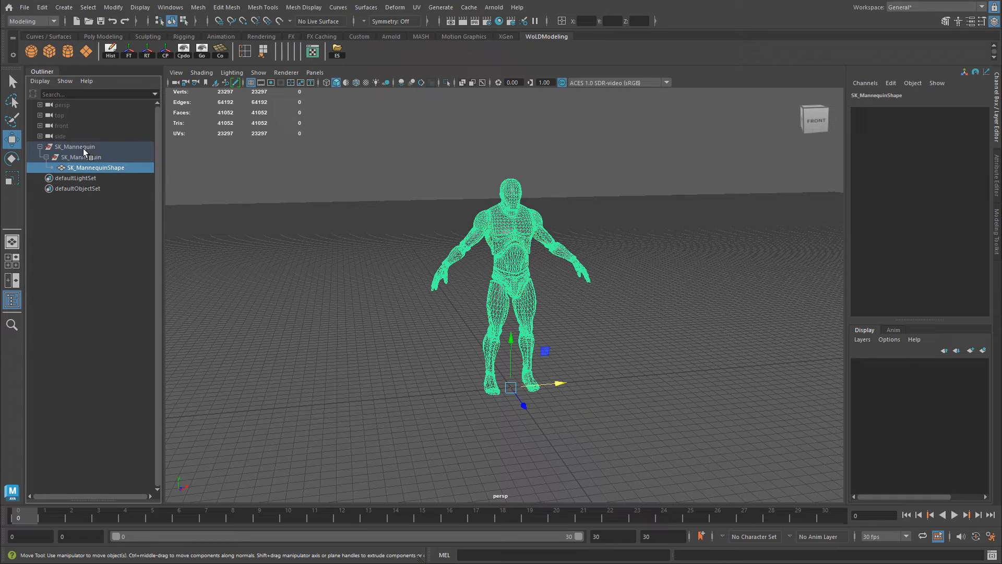
{"action": "mouse_move", "coordinate": [73, 148]}
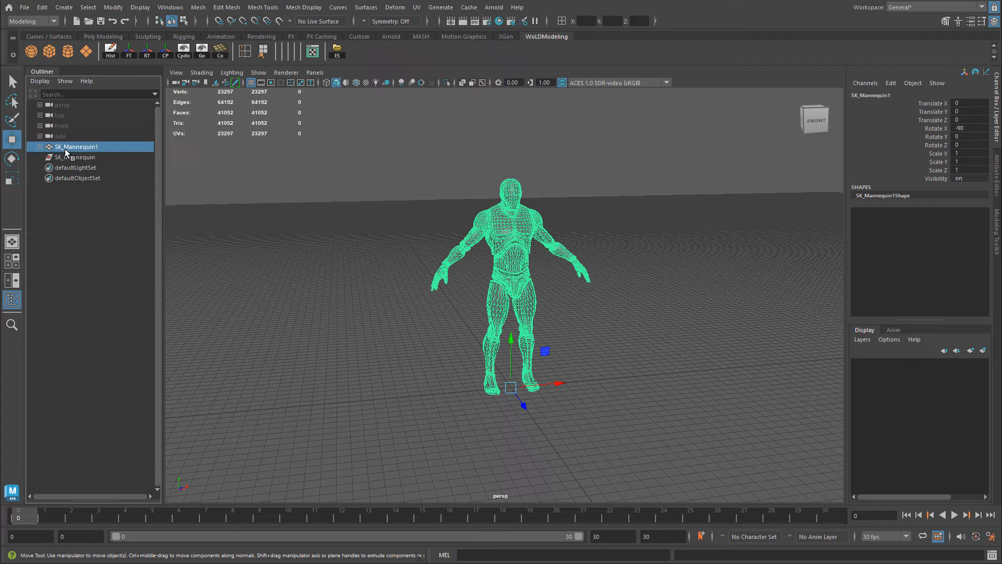
- Delete the empty SK_Mannequin group and select the standalone SK_Mannequin1 mesh
{"action": "left_click", "coordinate": [40, 146]}
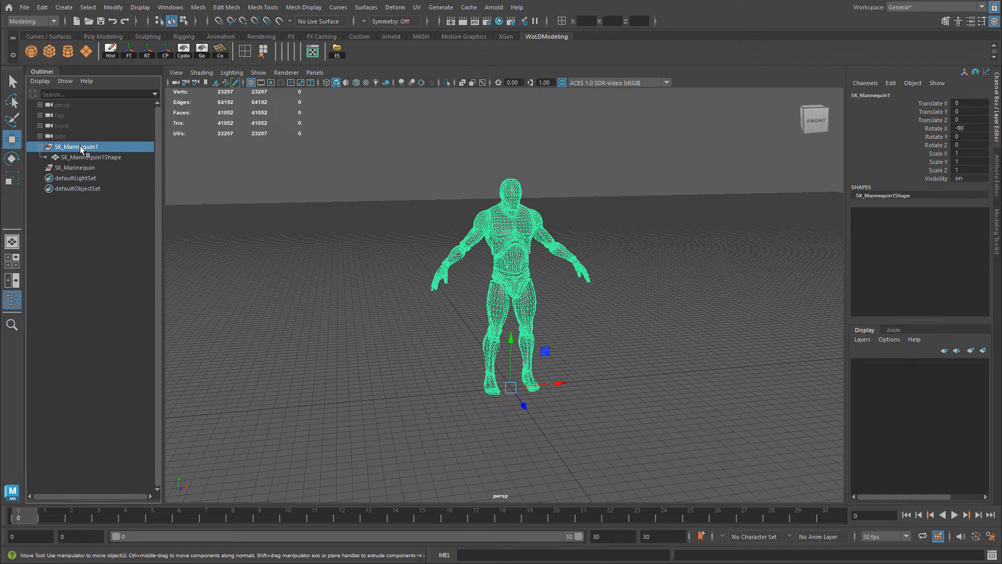
{"action": "left_click", "coordinate": [40, 146]}
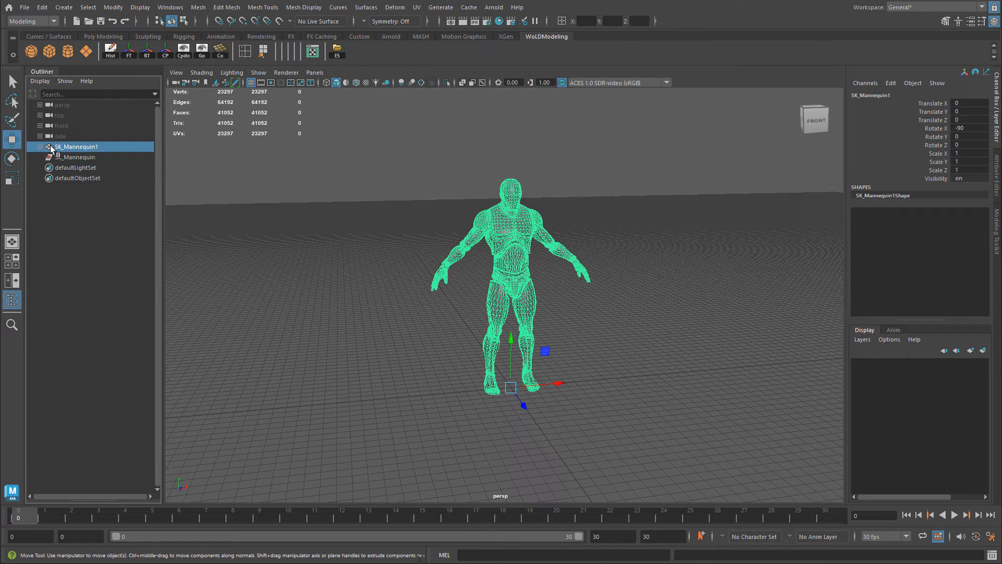
{"action": "left_click", "coordinate": [75, 157]}
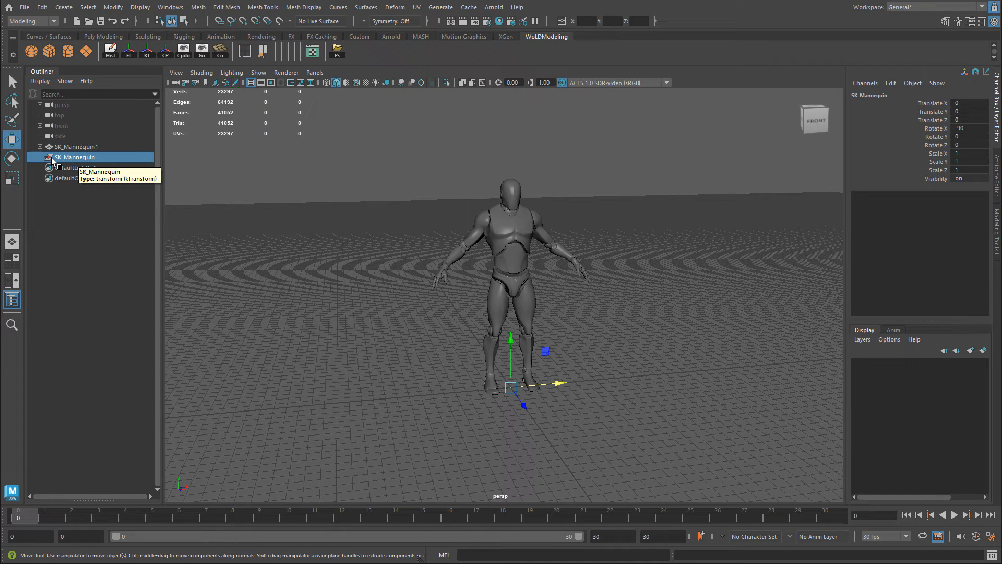
{"action": "left_click", "coordinate": [79, 147]}
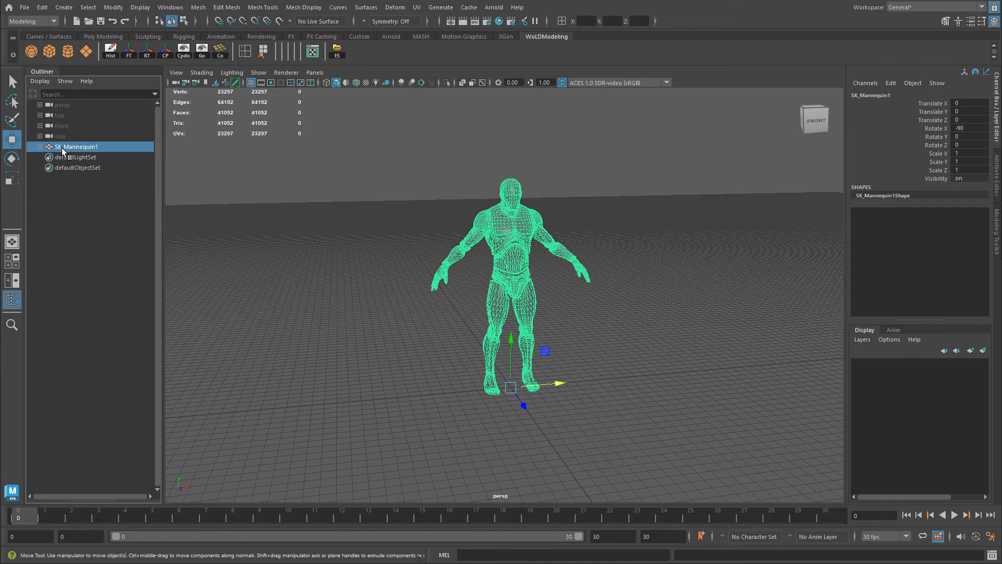
{"action": "mouse_move", "coordinate": [70, 148]}
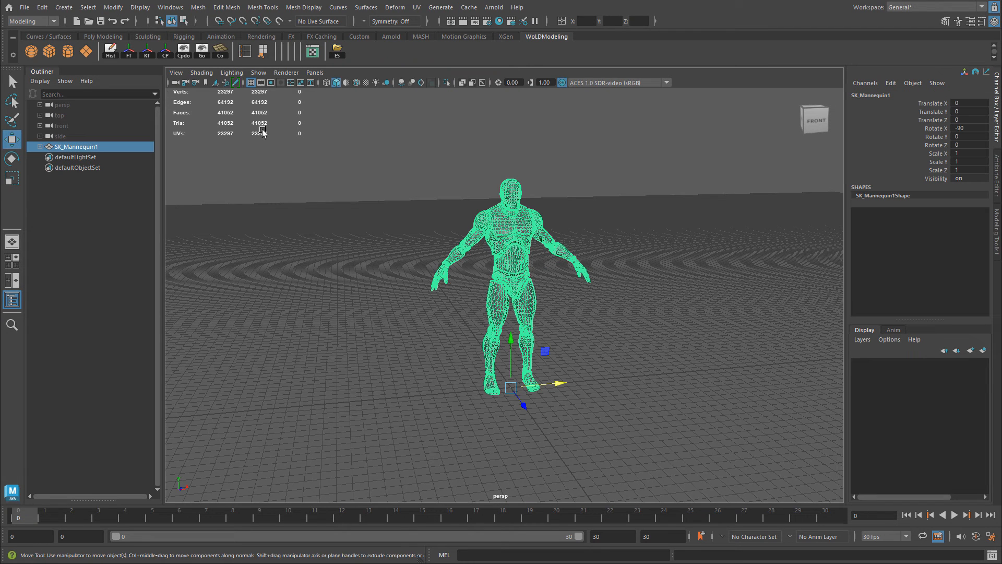
- Export the selected SK_Mannequin1 mesh as UE5ScaleMannequin.fbx into the scenes folder
{"action": "left_click", "coordinate": [24, 7]}
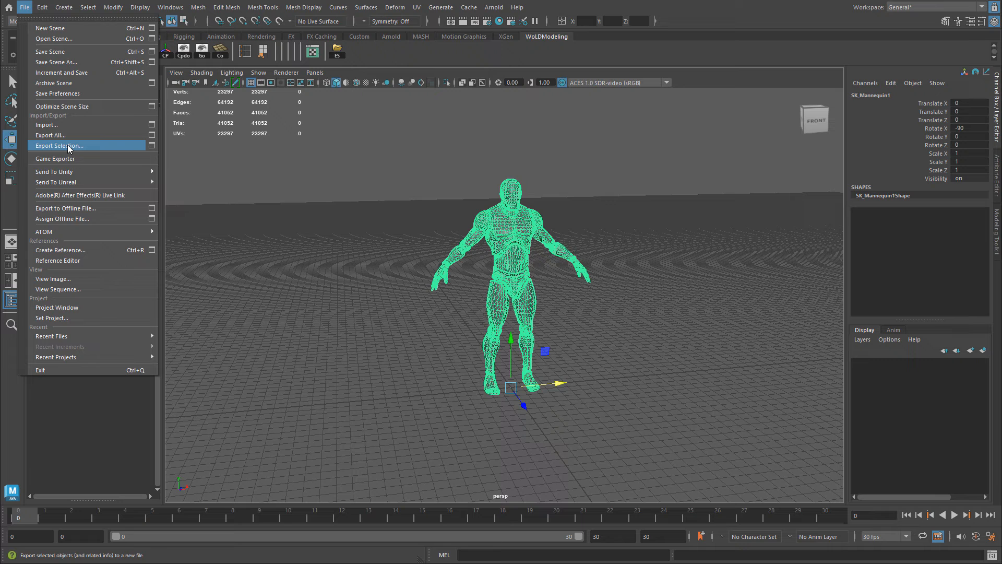
{"action": "left_click", "coordinate": [59, 145]}
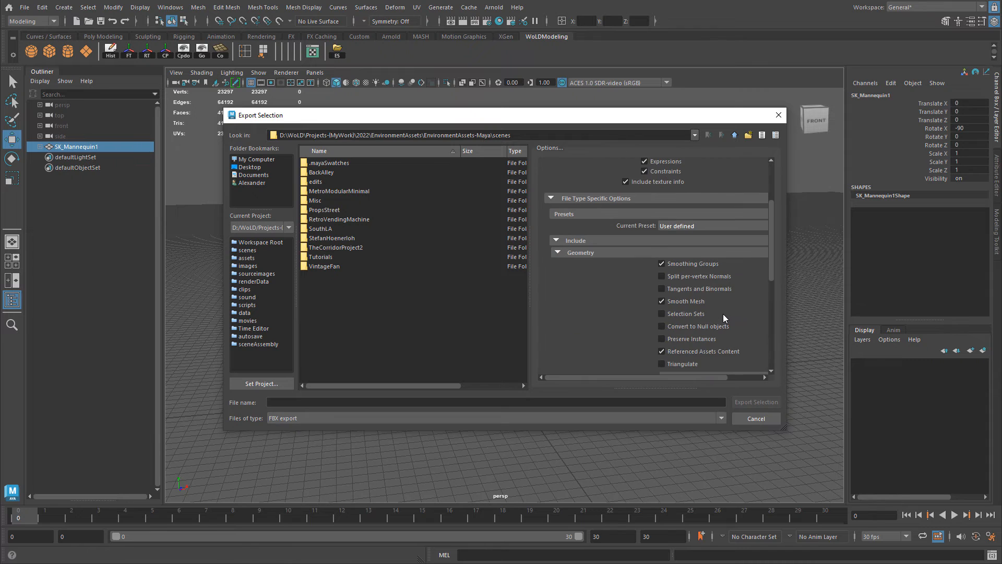
{"action": "scroll", "scroll_direction": "down", "scroll_amount": 3}
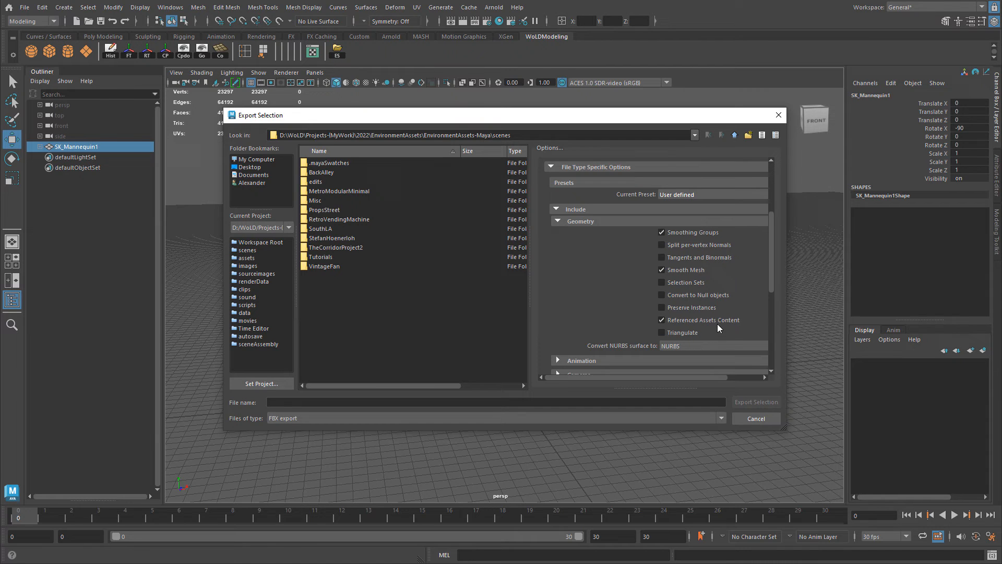
{"action": "mouse_move", "coordinate": [771, 283]}
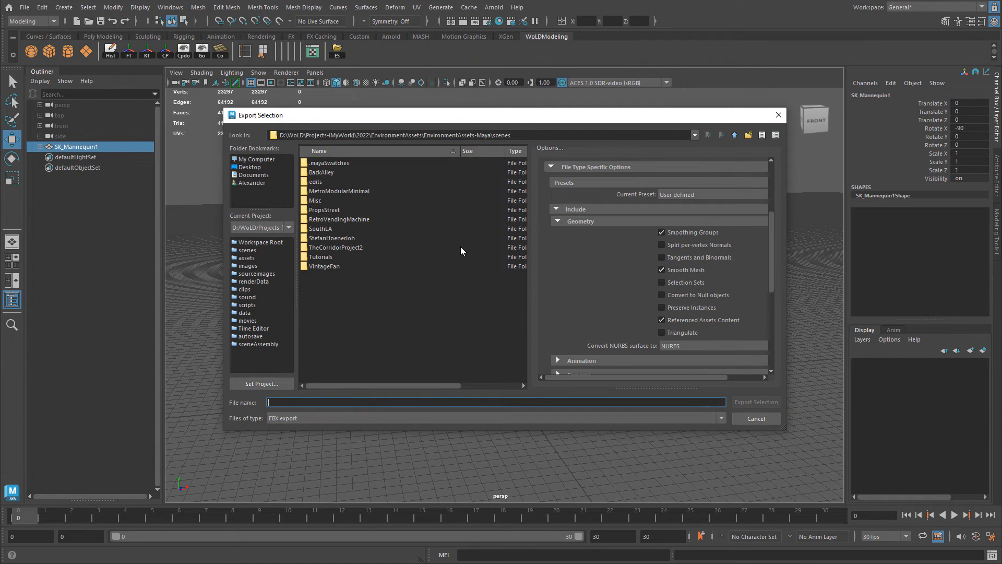
{"action": "mouse_move", "coordinate": [257, 182]}
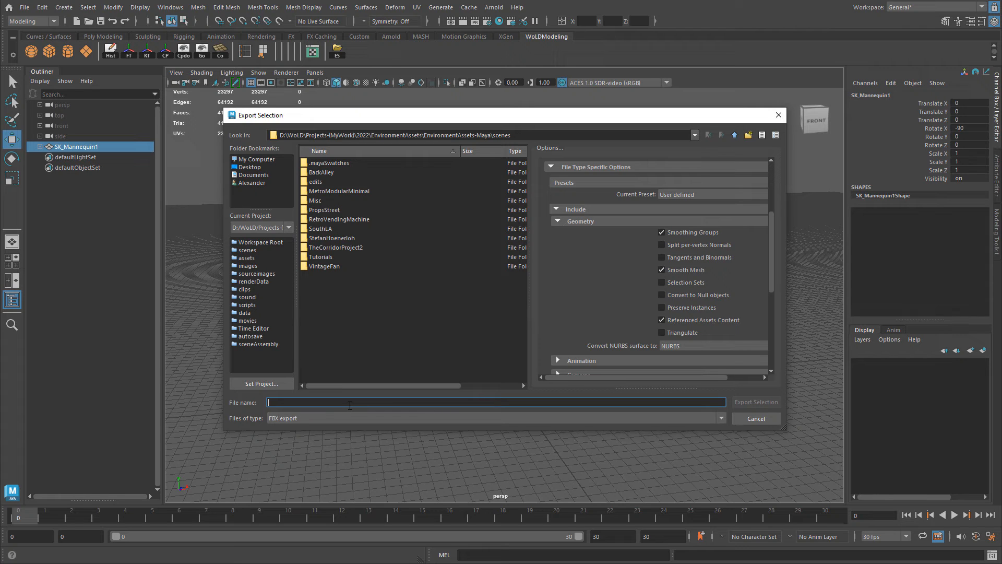
{"action": "type", "text": "UE5"}
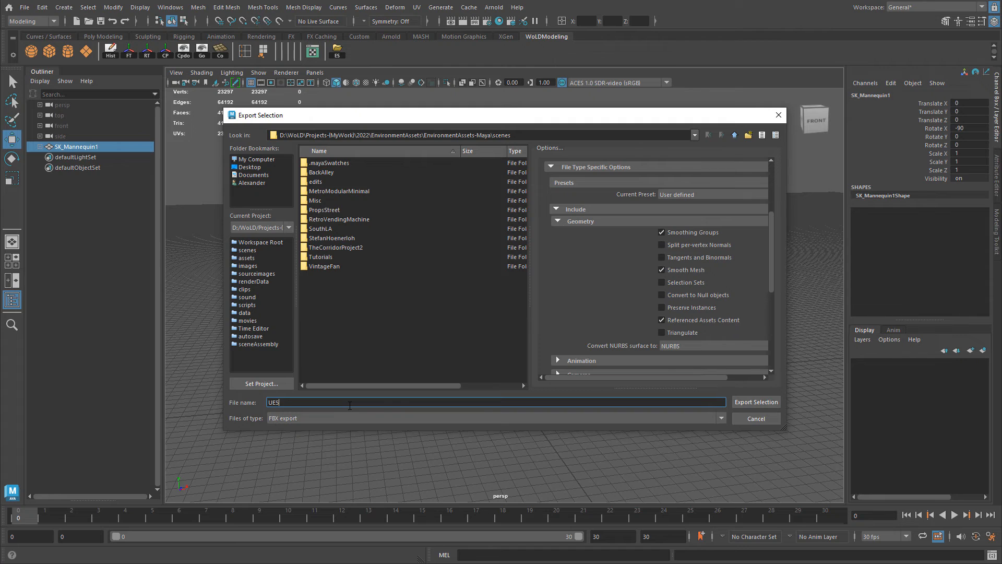
{"action": "type", "text": "ScaleMannequin"}
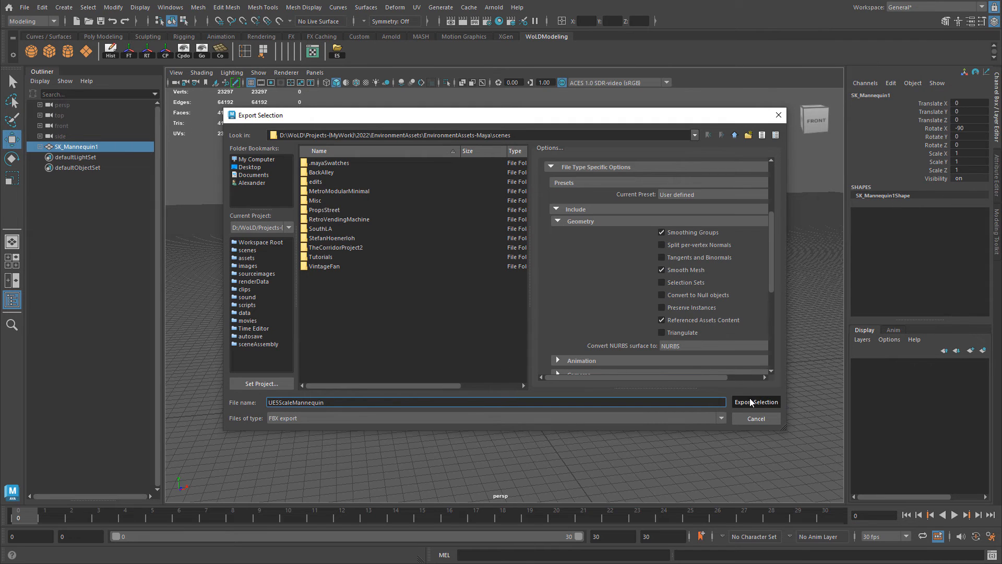
{"action": "left_click", "coordinate": [756, 402]}
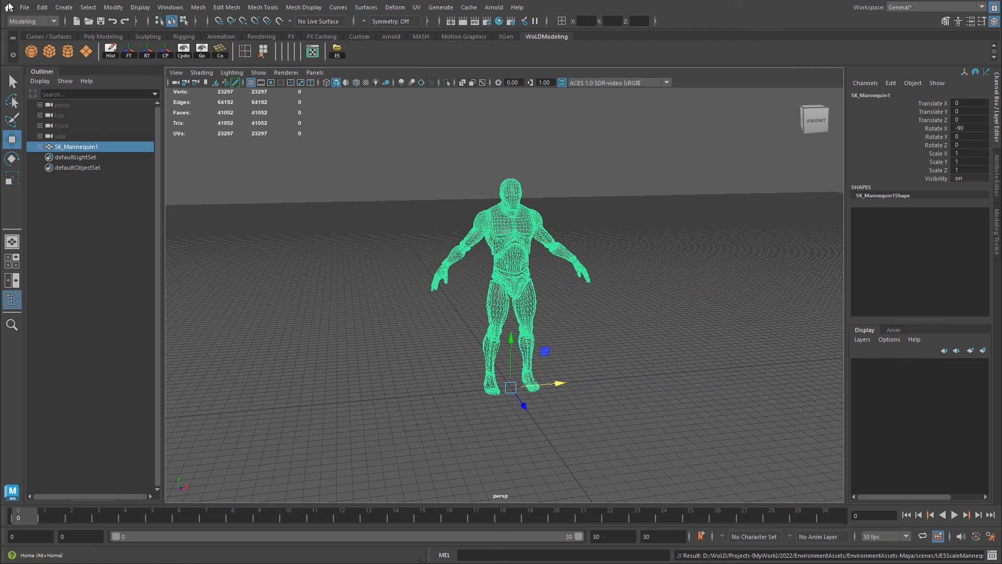
- Start a new scene without saving changes and create a polygon cube
{"action": "left_click", "coordinate": [25, 7]}
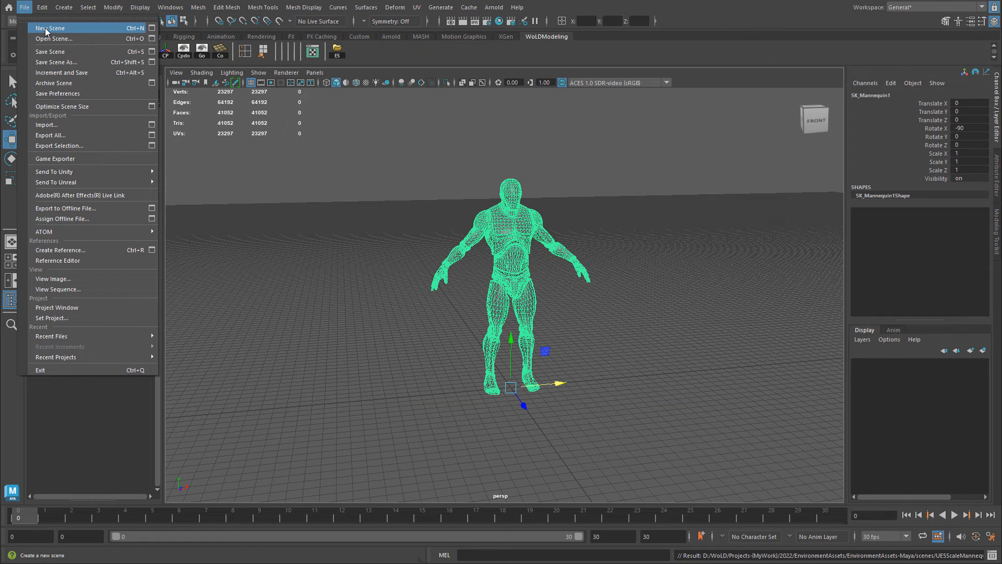
{"action": "left_click", "coordinate": [49, 28]}
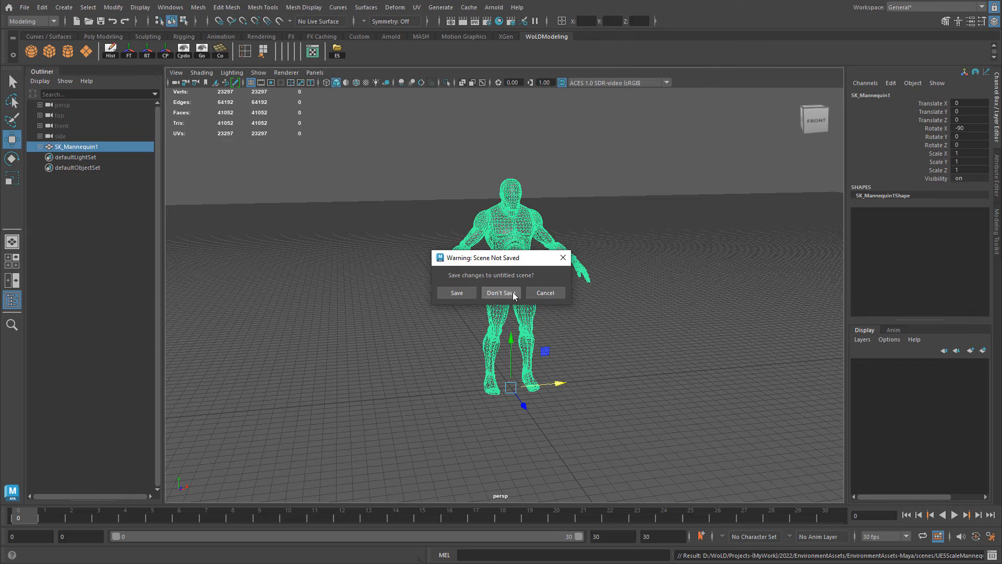
{"action": "left_click", "coordinate": [502, 293]}
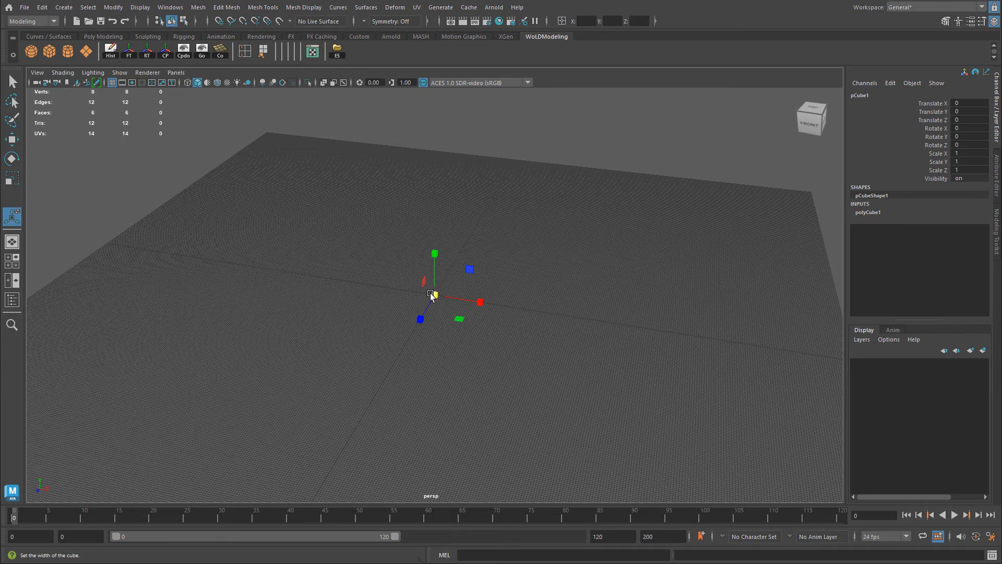
{"action": "left_click", "coordinate": [11, 178]}
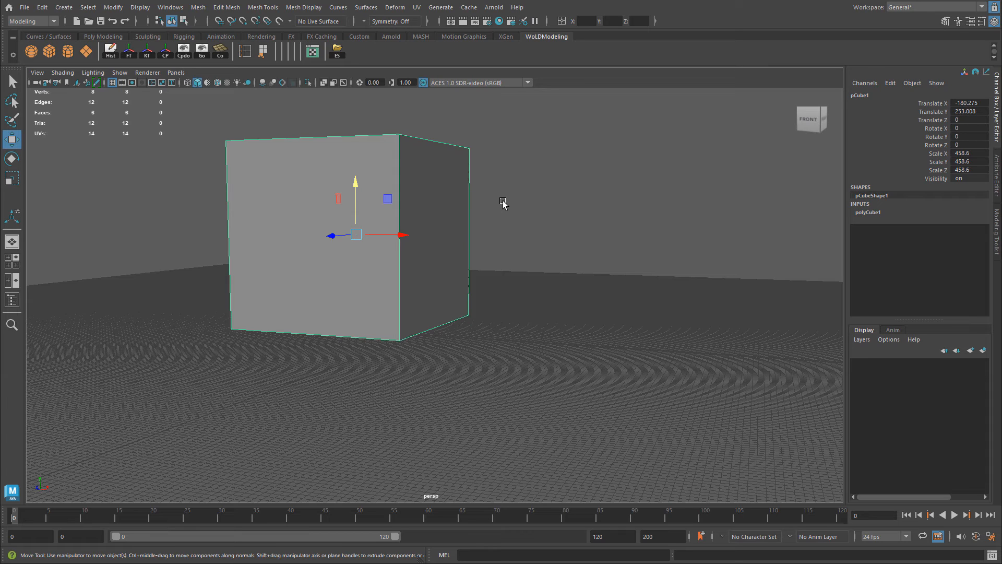
{"action": "mouse_move", "coordinate": [25, 7]}
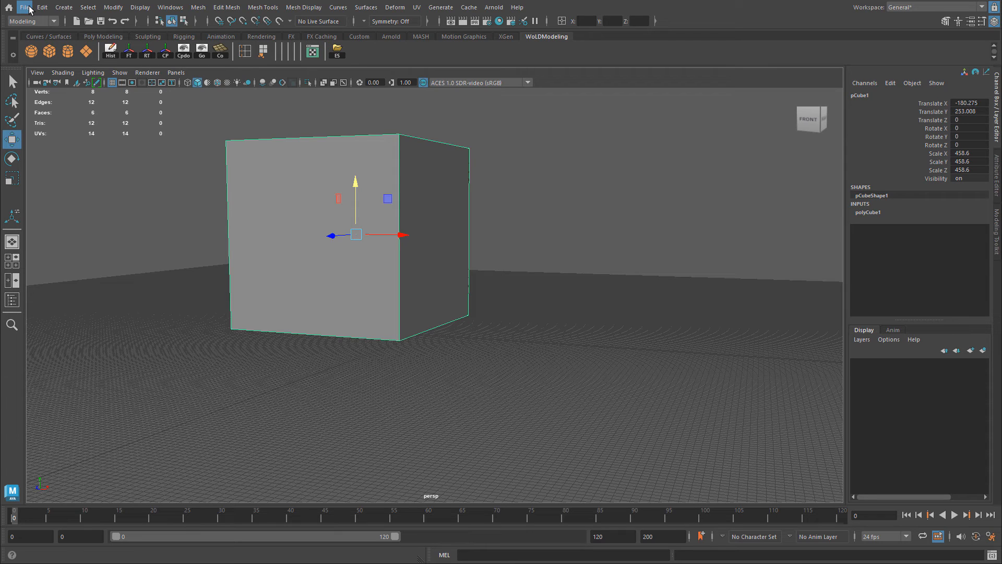
- Import UE5ScaleMannequin.fbx from the scenes folder beside the cube and clear the selection
{"action": "left_click", "coordinate": [25, 7]}
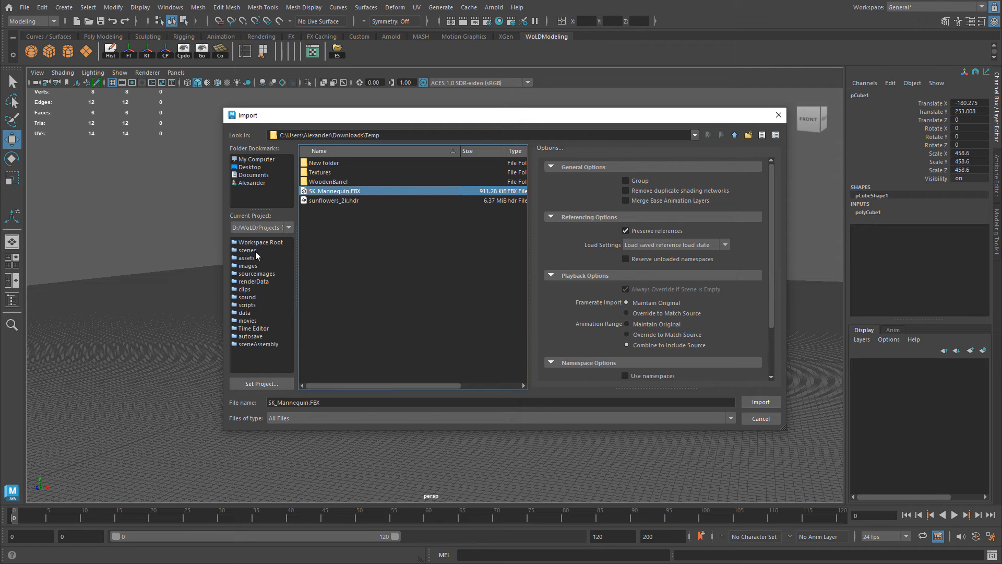
{"action": "left_click", "coordinate": [246, 250]}
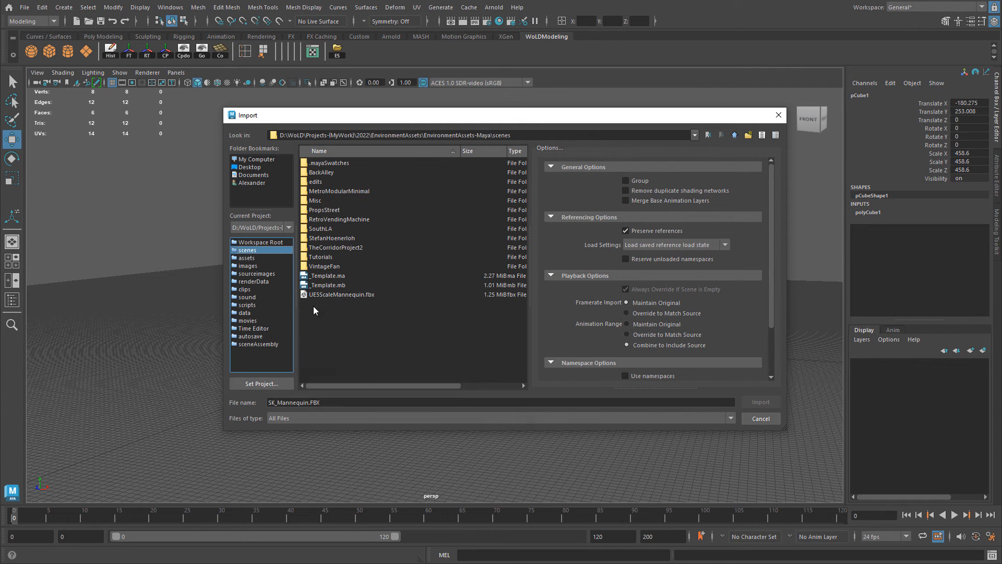
{"action": "left_click", "coordinate": [340, 294]}
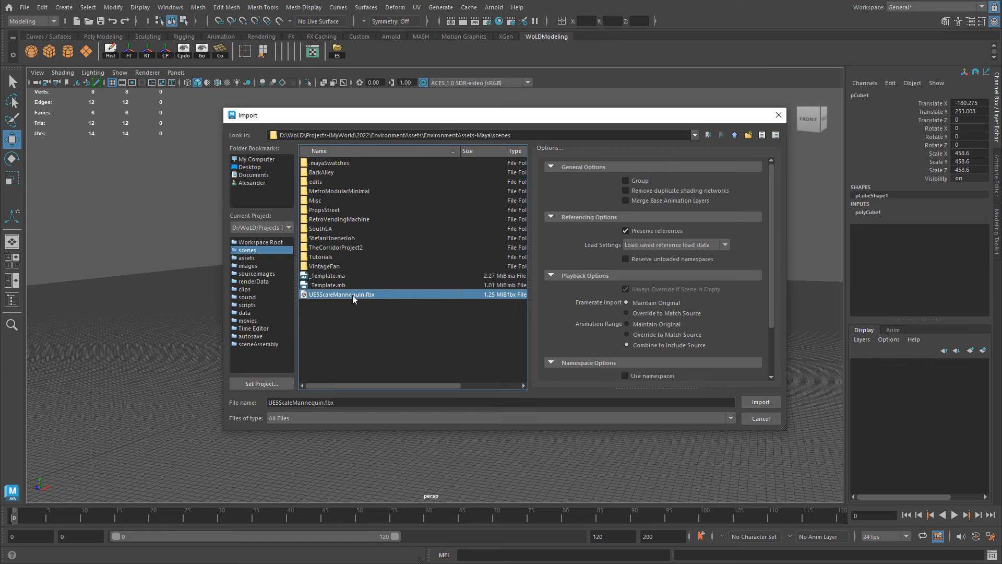
{"action": "left_click", "coordinate": [760, 401]}
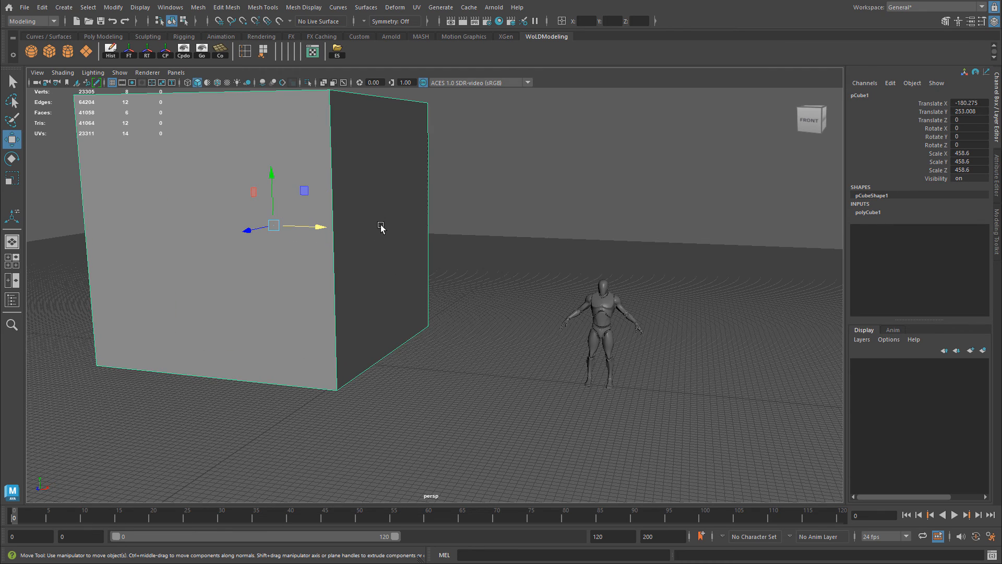
{"action": "left_click", "coordinate": [600, 313]}
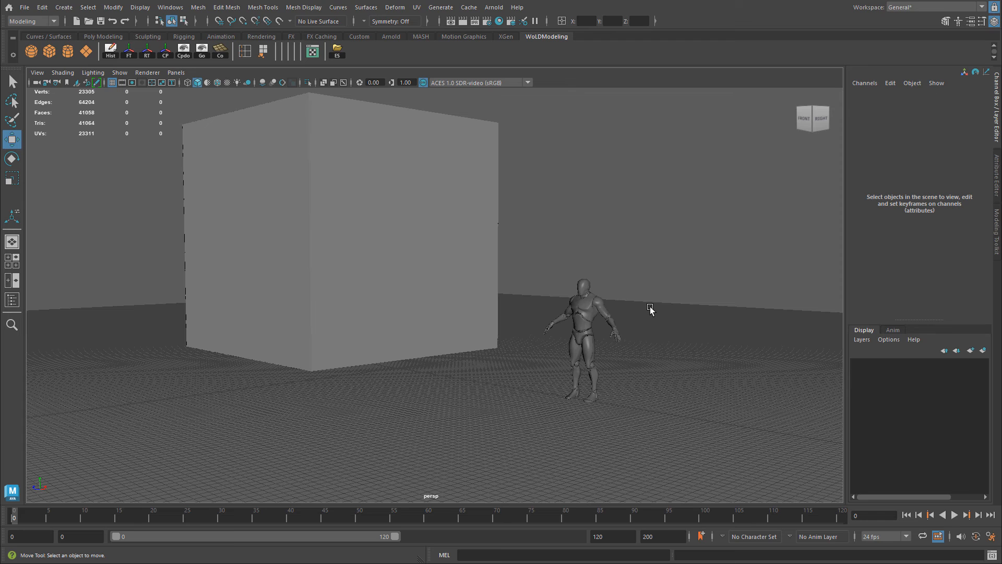
{"action": "left_click", "coordinate": [24, 7]}
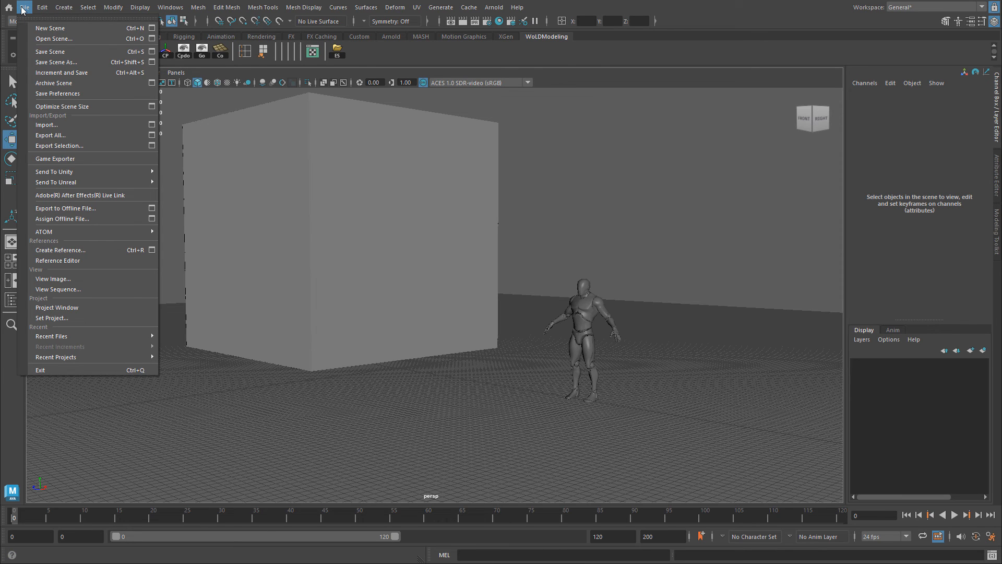
- Open the template scene with ScaleBox and ScaleHuman layers, discarding the untitled scene
{"action": "left_click", "coordinate": [54, 38]}
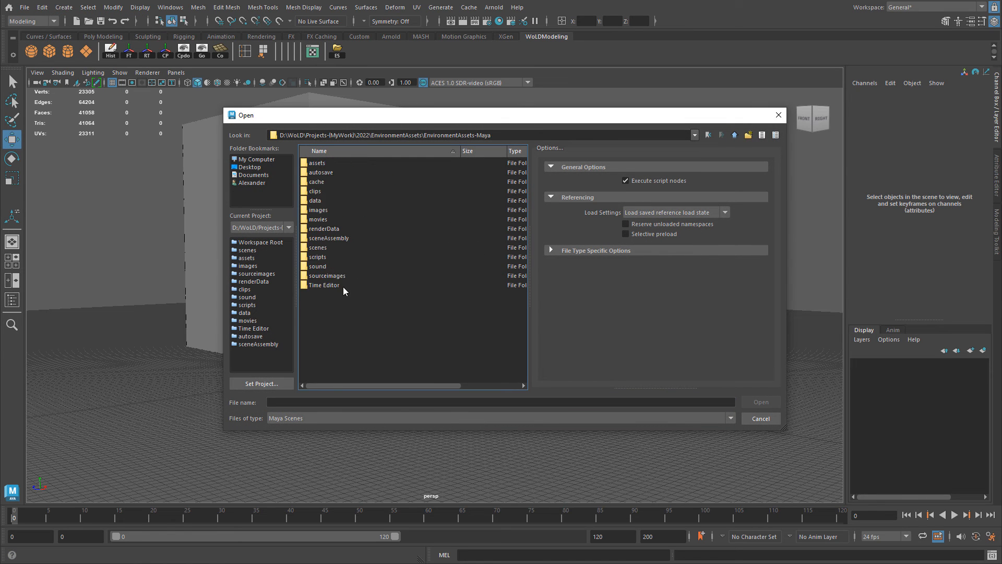
{"action": "mouse_move", "coordinate": [328, 253]}
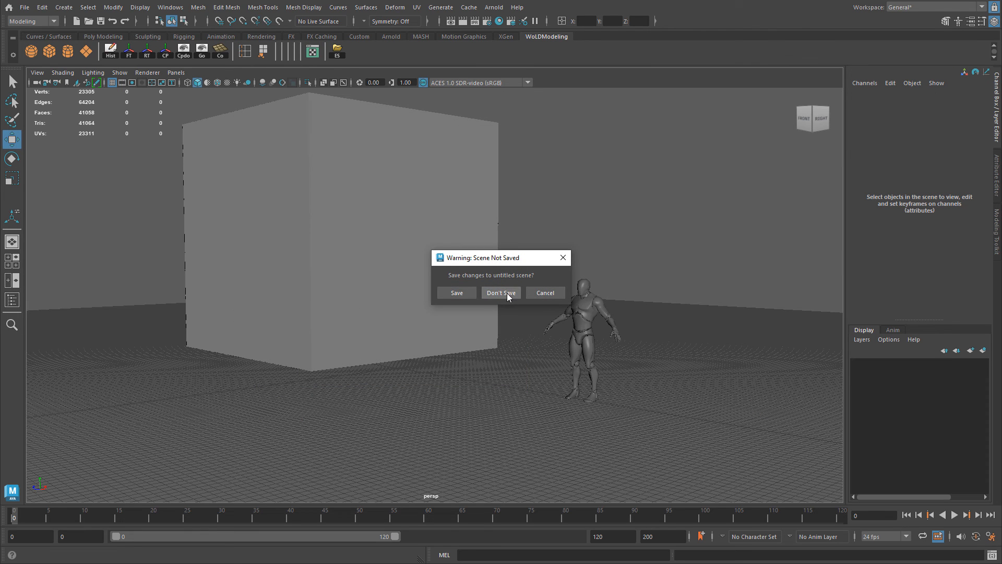
{"action": "left_click", "coordinate": [500, 292]}
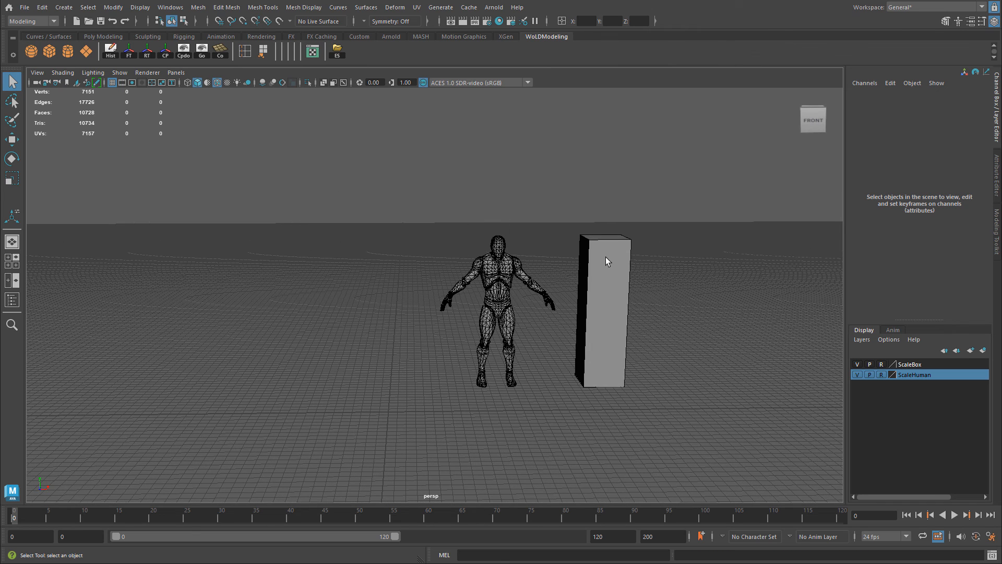
{"action": "mouse_move", "coordinate": [614, 310]}
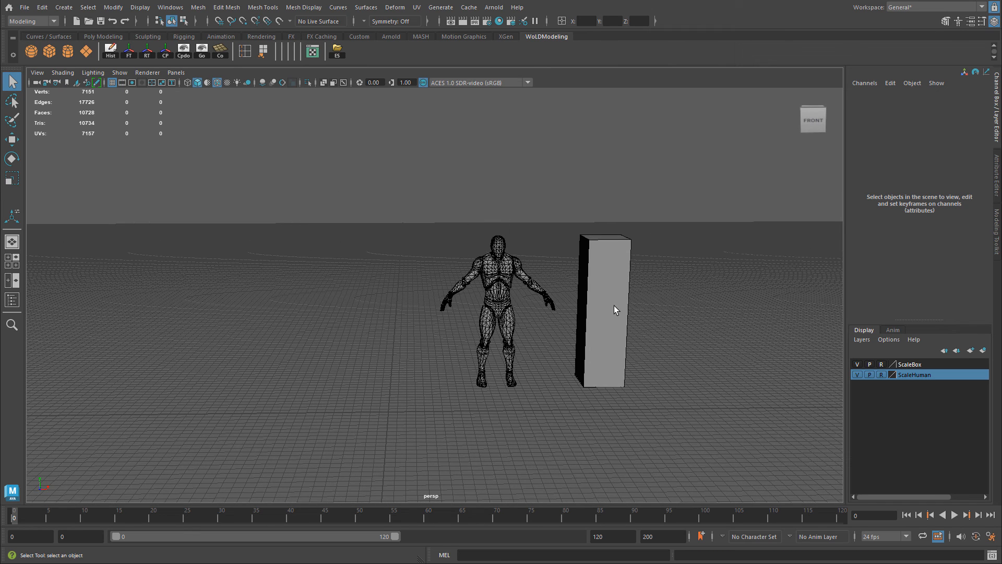
{"action": "mouse_move", "coordinate": [475, 210]}
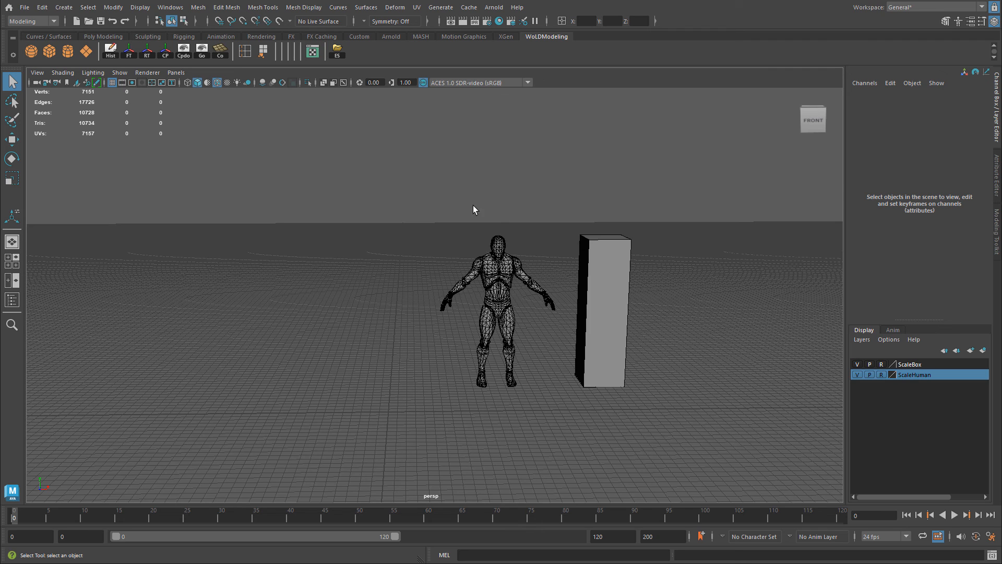
{"action": "mouse_move", "coordinate": [471, 228]}
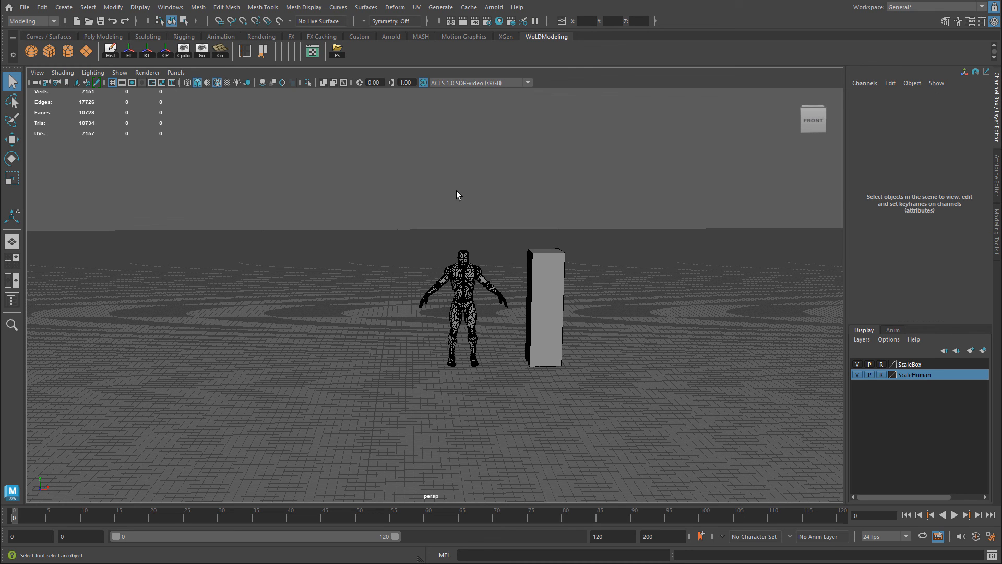
{"action": "left_click", "coordinate": [25, 7]}
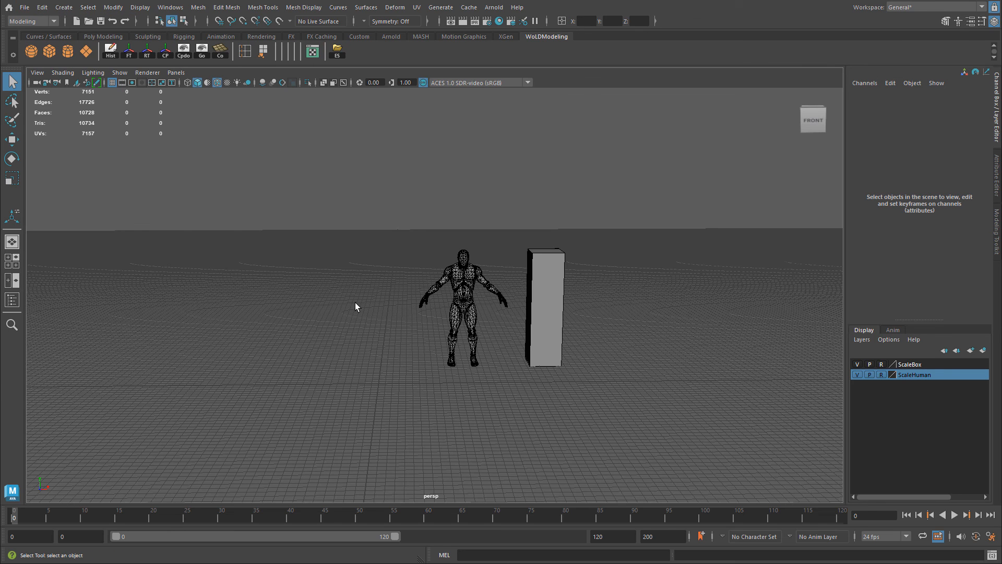
{"action": "mouse_move", "coordinate": [643, 416]}
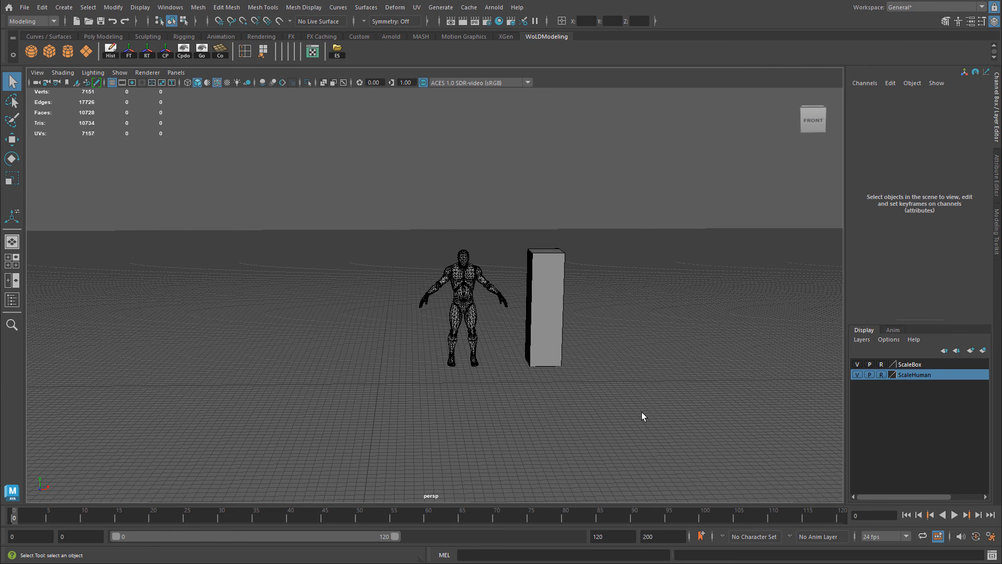